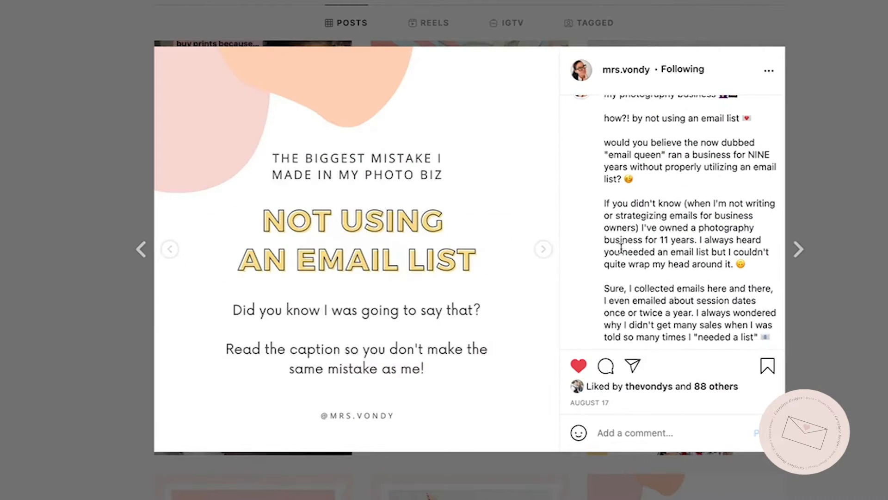
# From the account menu, go to Opt-in setup and scroll to the Preferences page card
pyautogui.scroll(-3)
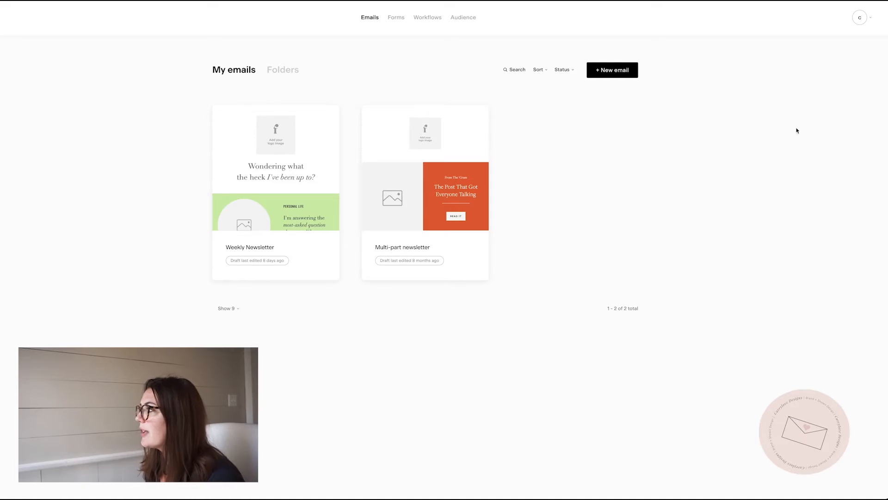
pyautogui.moveTo(817, 91)
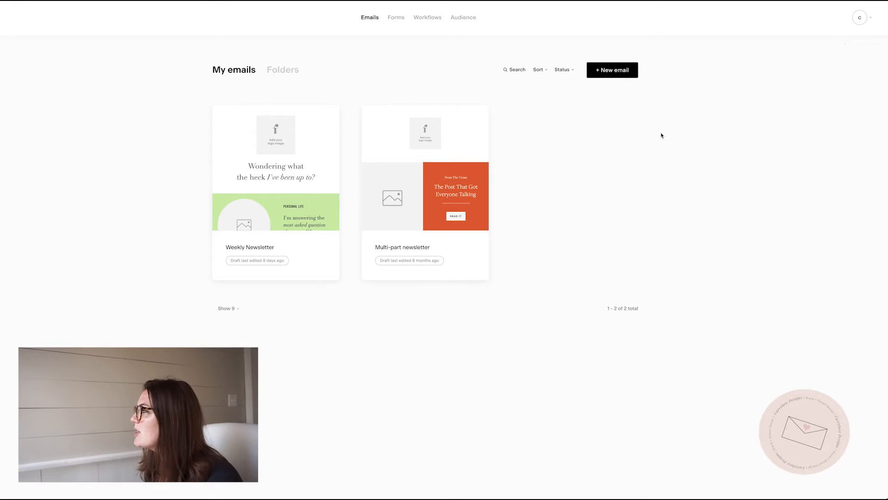
pyautogui.click(860, 17)
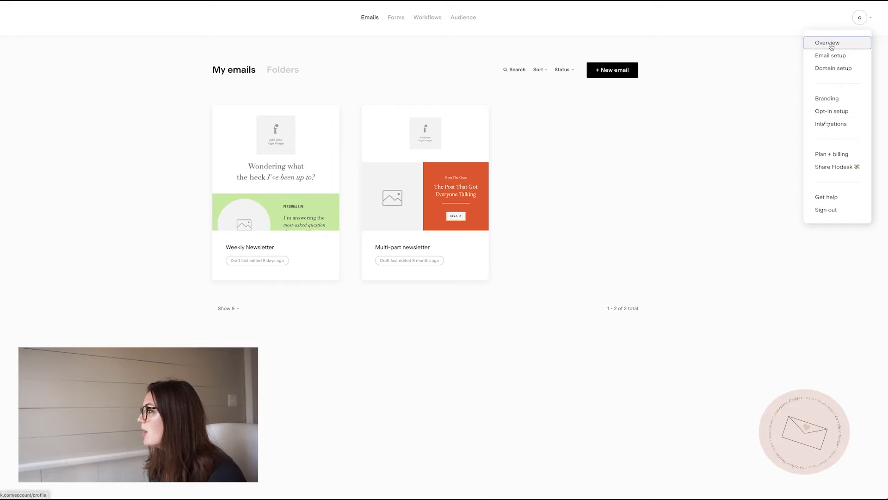
pyautogui.moveTo(832, 111)
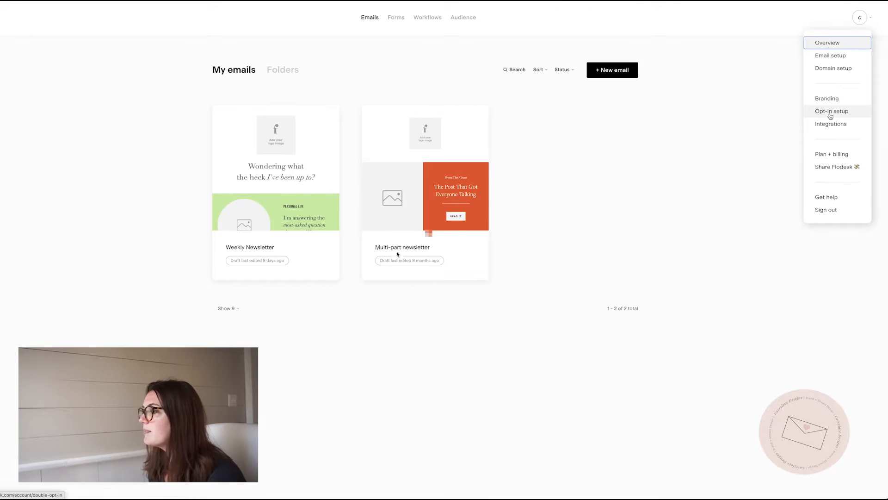
pyautogui.click(832, 111)
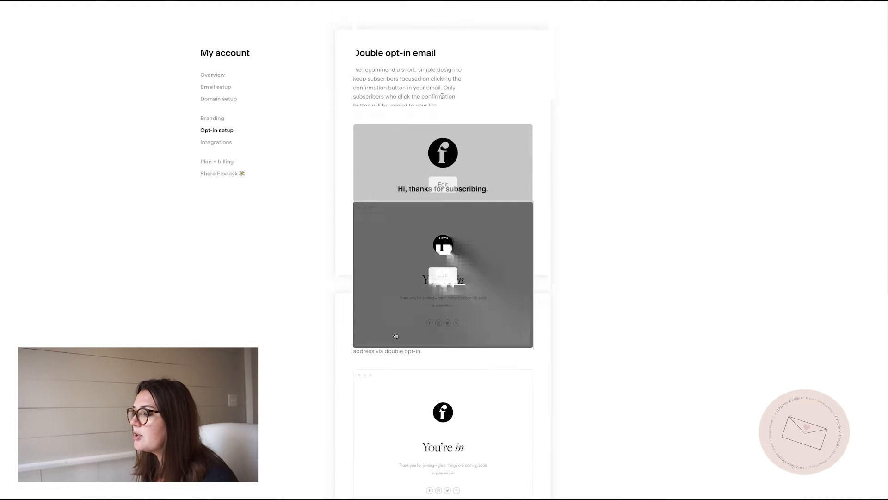
pyautogui.scroll(-3)
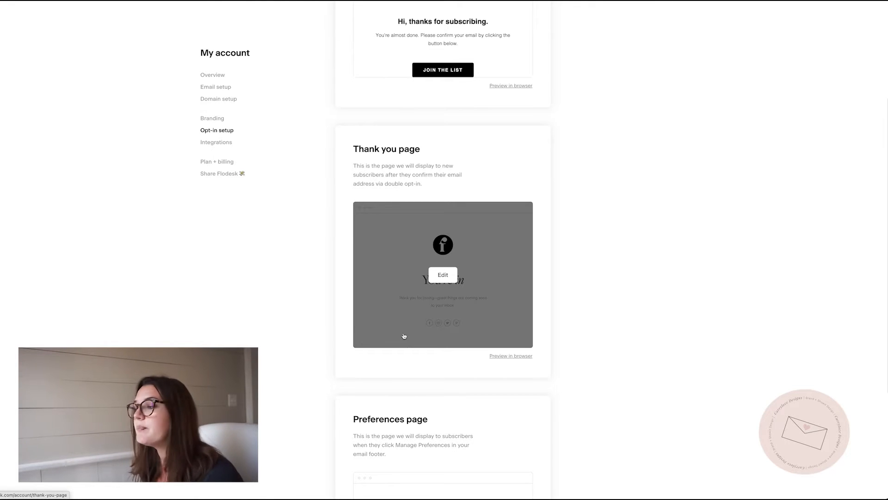
pyautogui.scroll(-3)
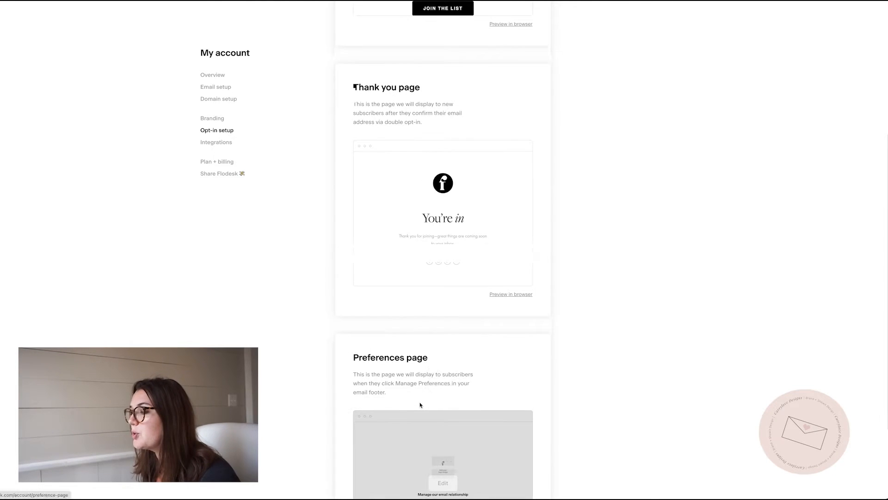
pyautogui.scroll(-3)
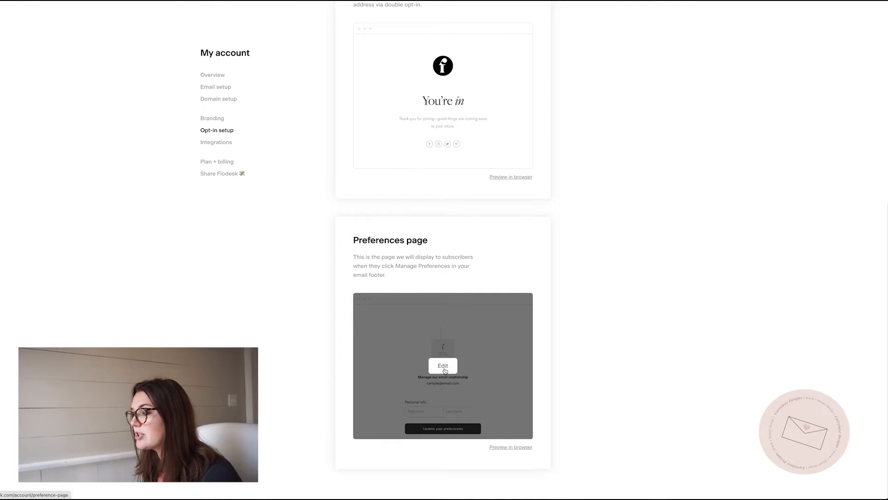
# Edit the Preferences page, dismiss the tip, and switch on the Preferences toggle
pyautogui.click(443, 366)
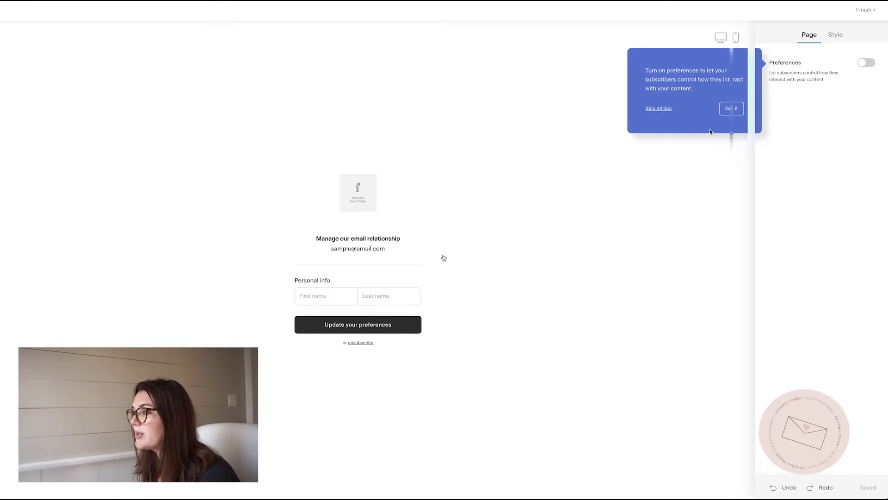
pyautogui.click(732, 108)
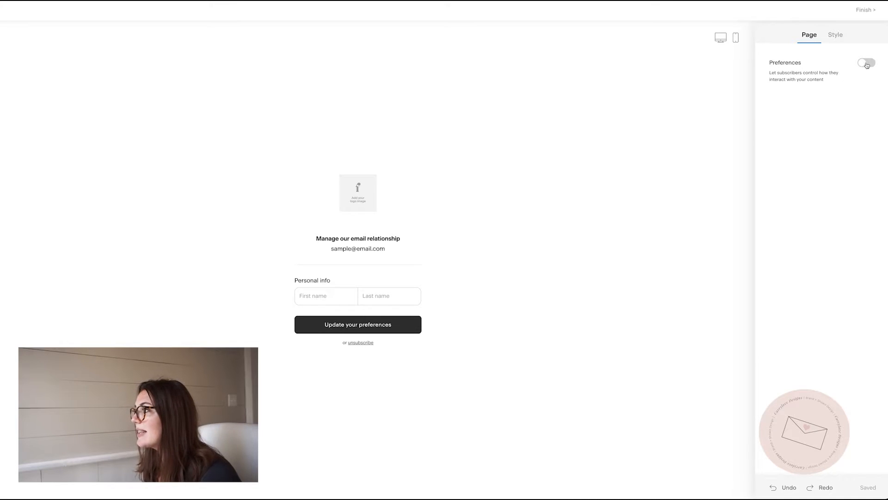
pyautogui.click(865, 62)
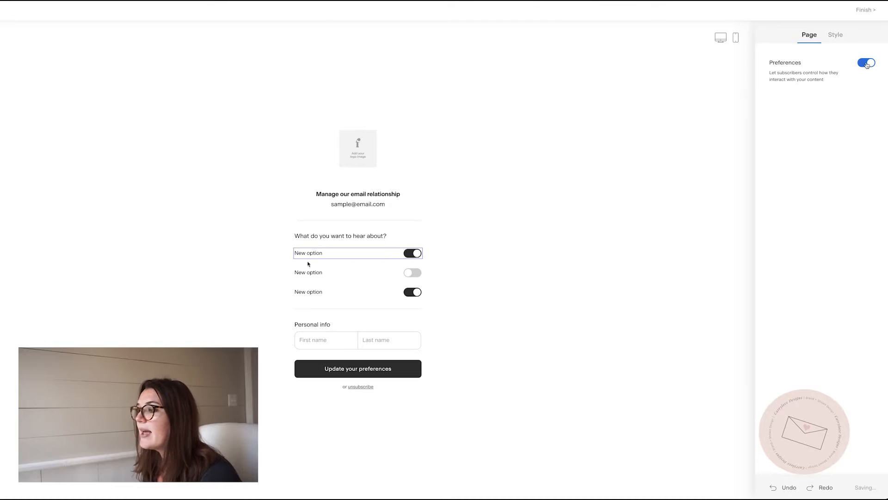
# Select the preferences question block and open the first option's edit fields
pyautogui.click(341, 235)
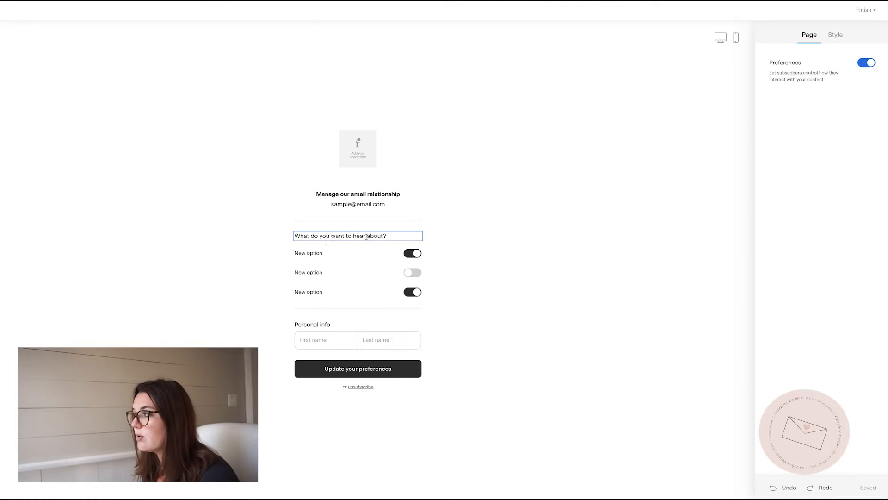
pyautogui.click(358, 236)
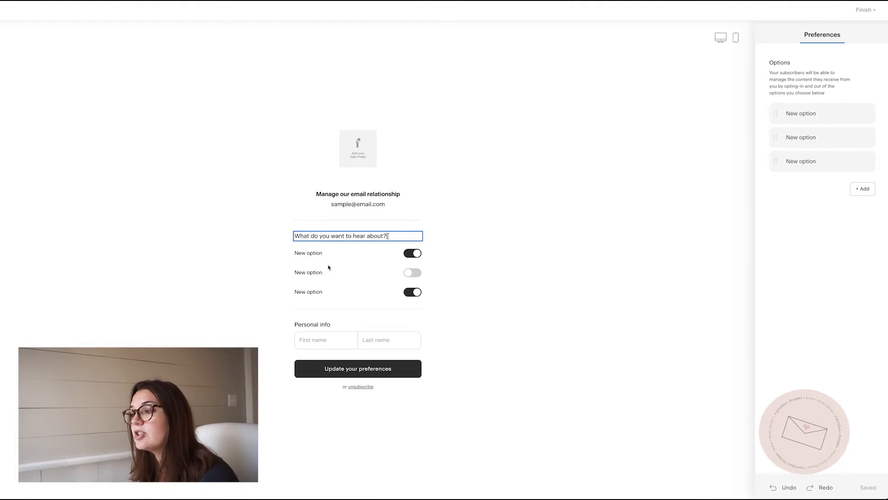
pyautogui.click(308, 253)
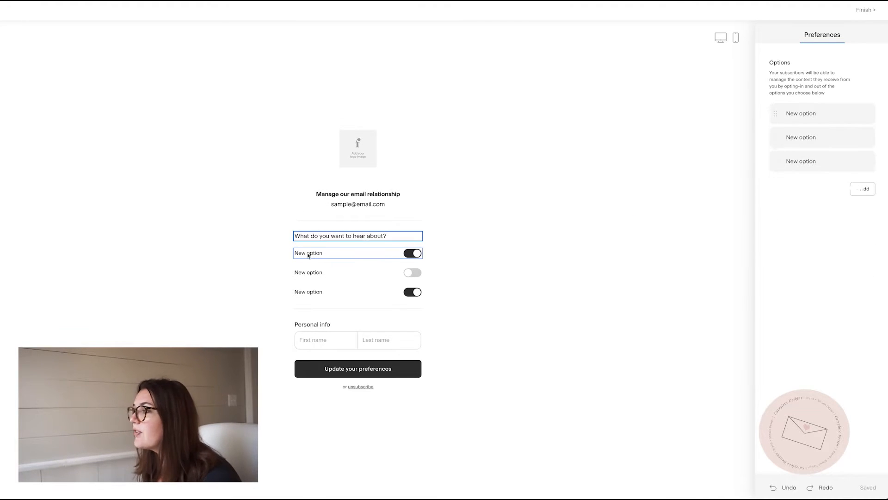
pyautogui.click(801, 113)
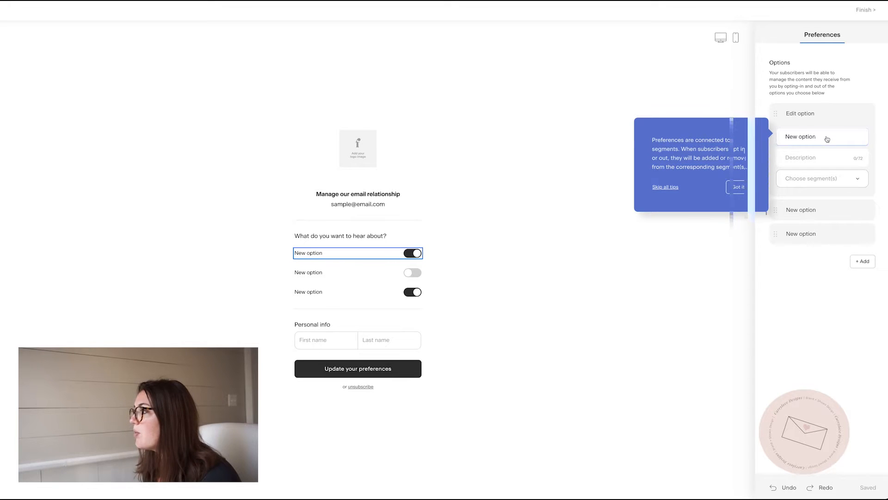
# Name the first preference 'Weekly', described 'Emails once a week', linked to a new Weekly segment
pyautogui.click(739, 187)
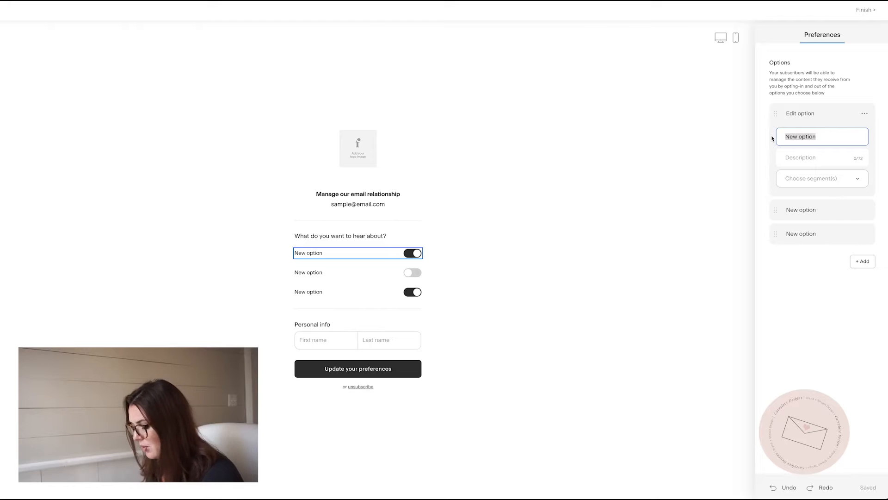
pyautogui.write('Weekly')
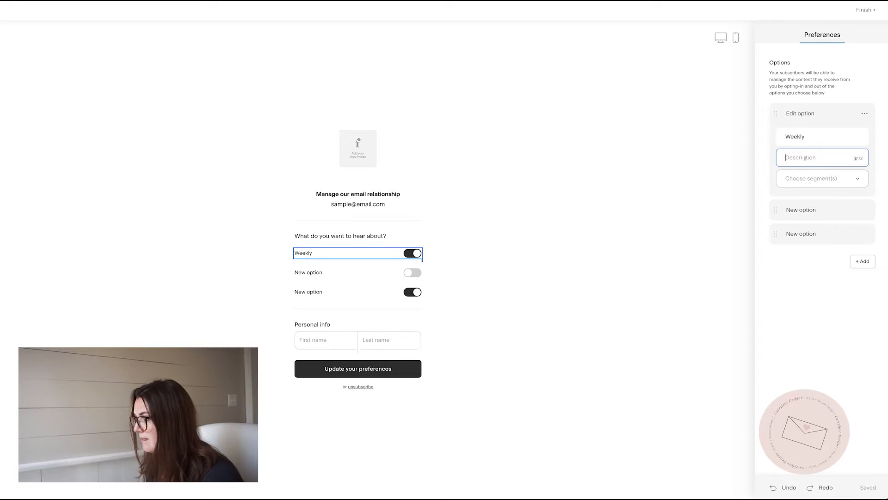
pyautogui.write('Emails once a')
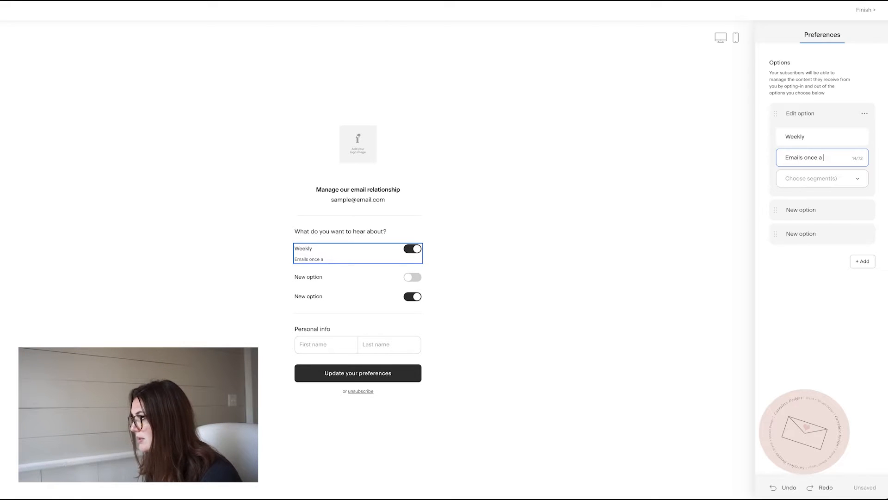
pyautogui.write('week')
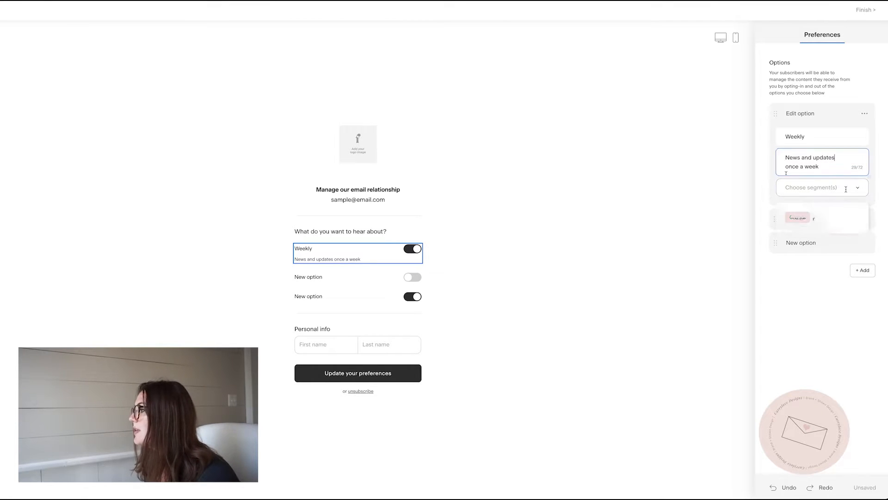
pyautogui.write('W')
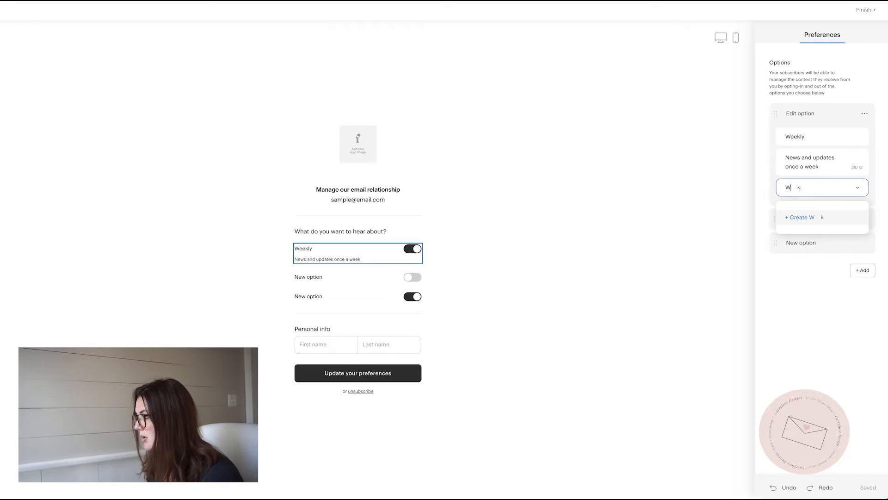
pyautogui.click(800, 217)
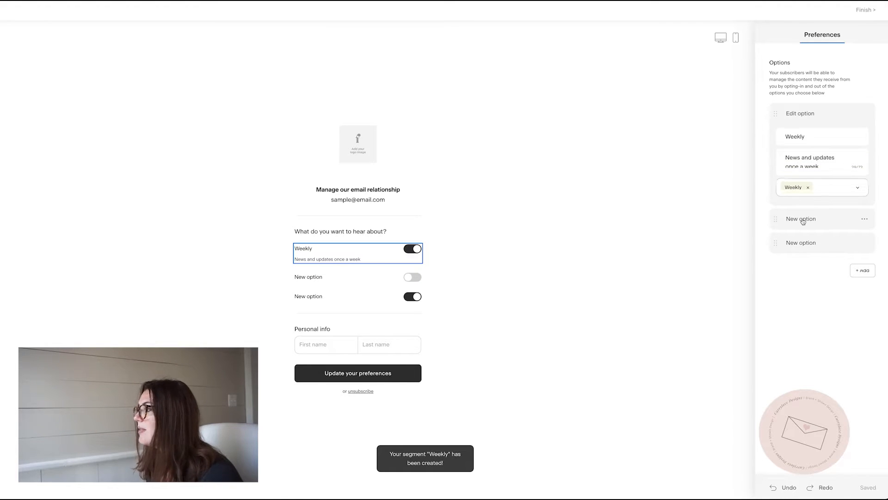
# Name the second preference 'Monthly', described 'Once a month emails', linked to a new Monthly segment
pyautogui.click(801, 219)
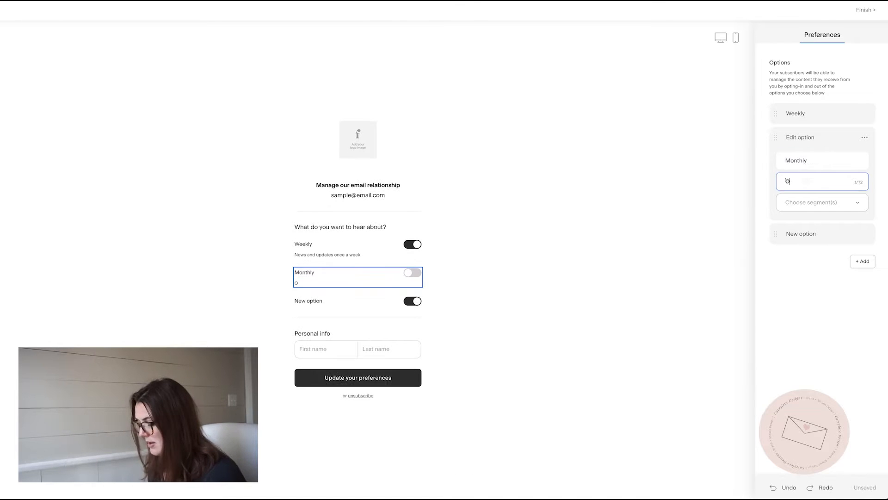
pyautogui.write('On')
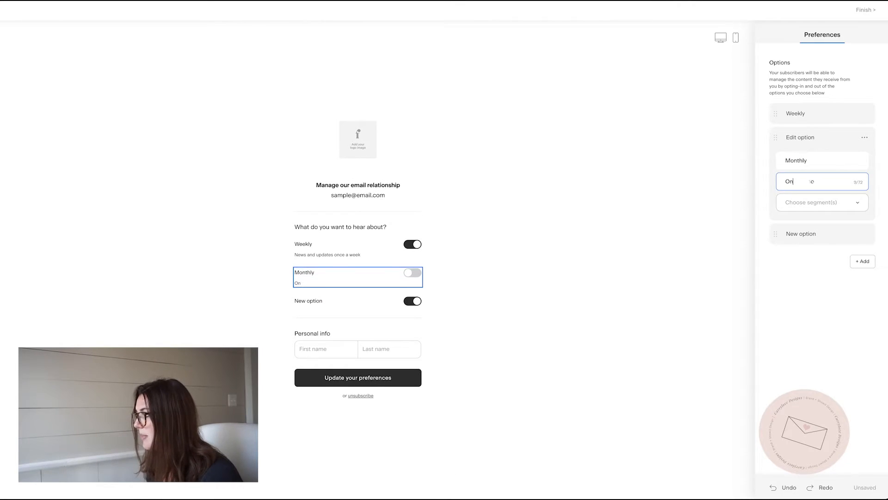
pyautogui.write('Once a month emails')
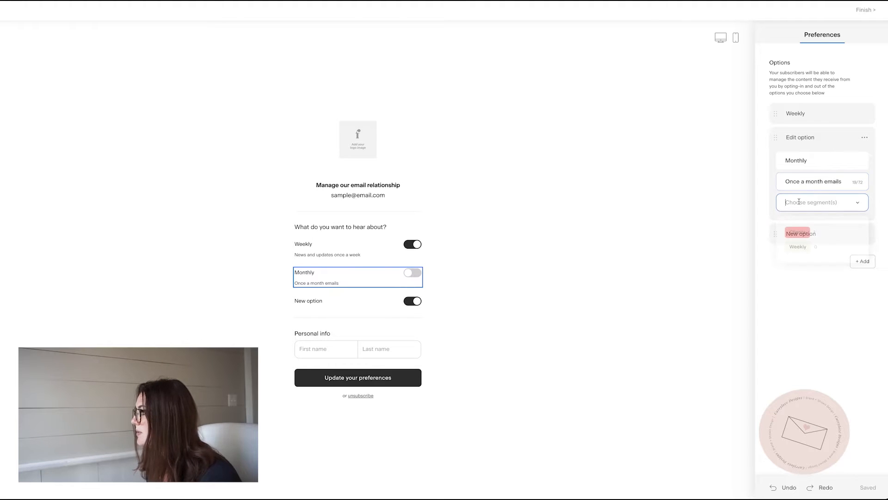
pyautogui.write('Month')
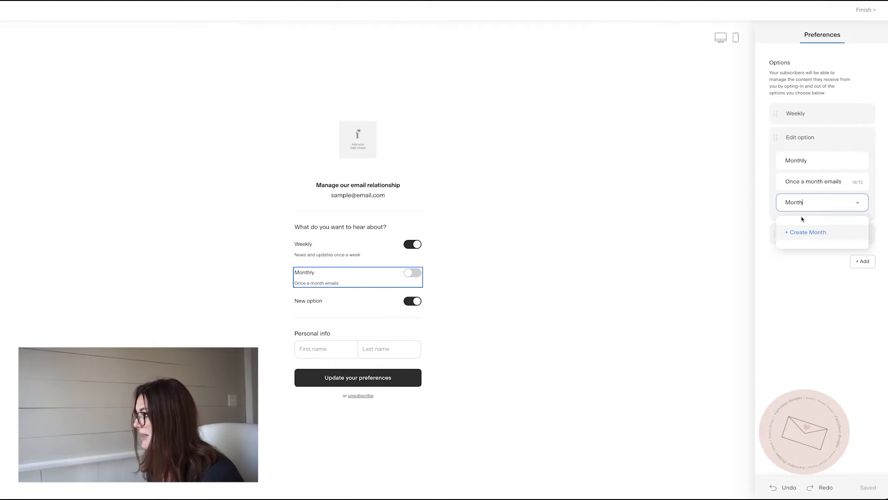
pyautogui.click(805, 232)
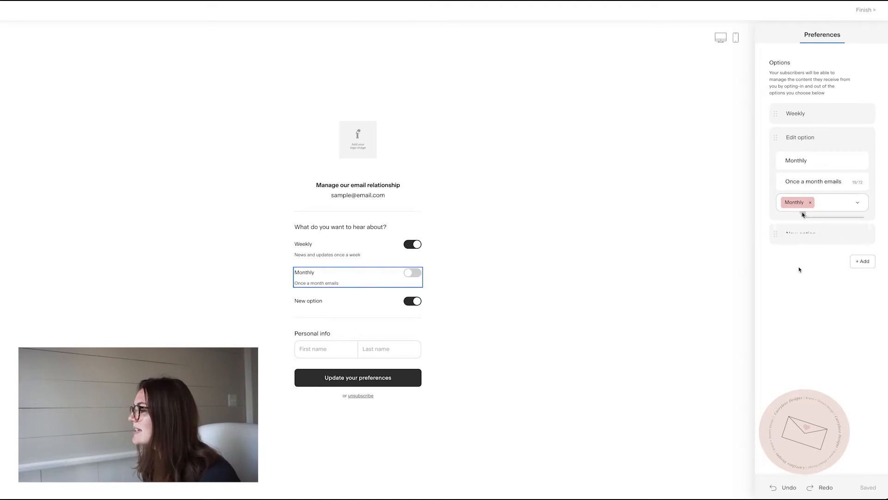
# Name the third preference 'Special Offers' and link it to a newly created segment
pyautogui.write('Spe')
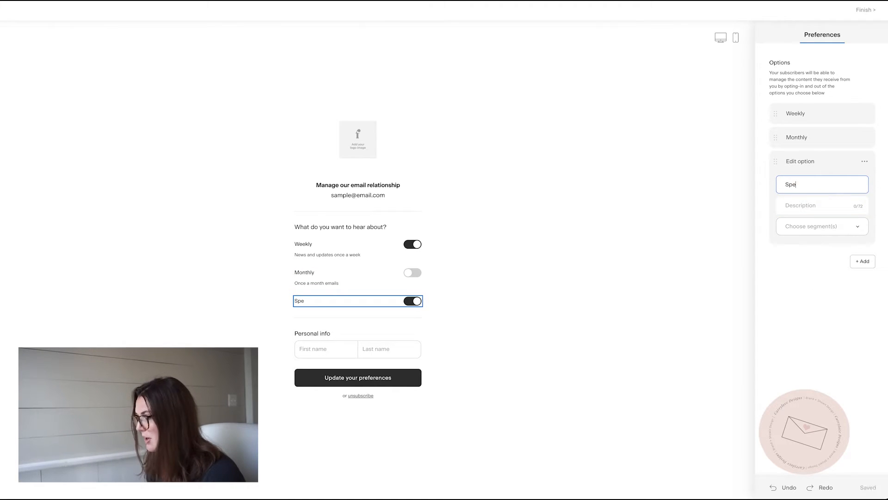
pyautogui.write('cial')
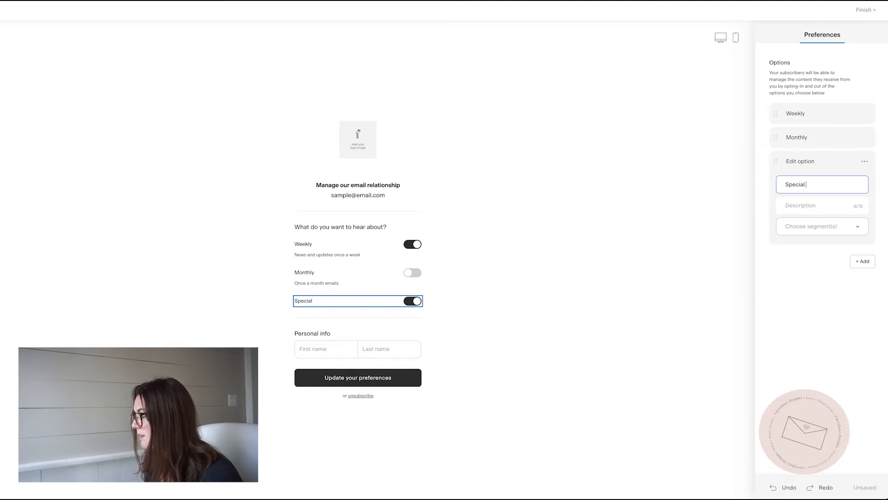
pyautogui.write('Offers')
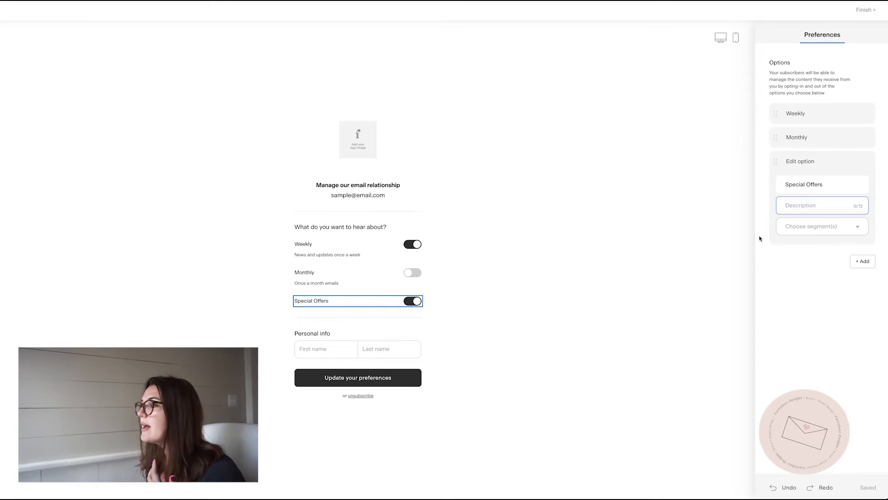
pyautogui.write('S')
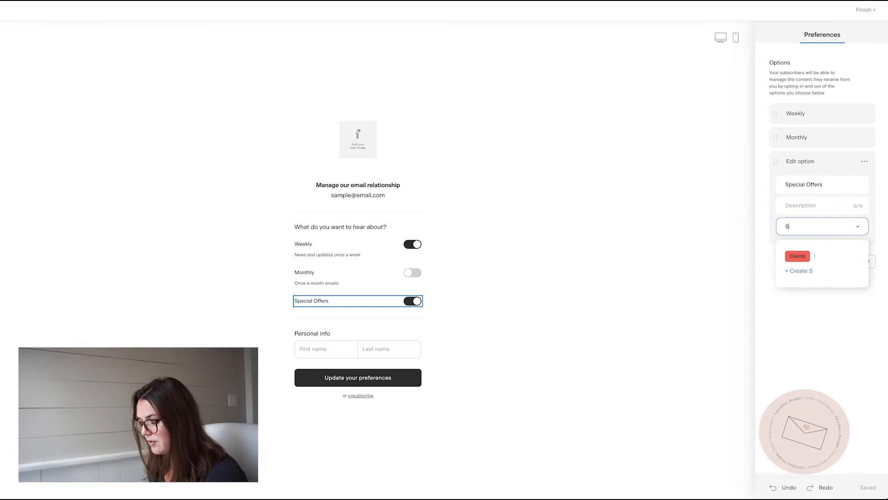
pyautogui.write('pecial fer')
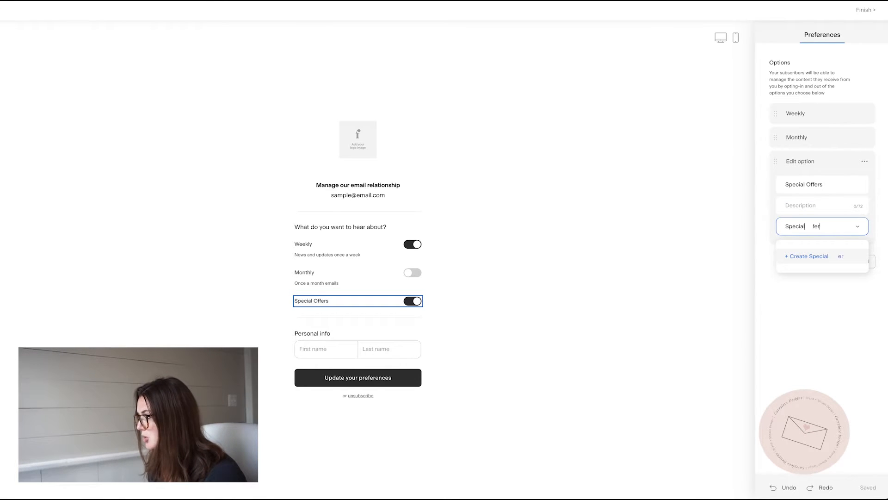
pyautogui.click(806, 256)
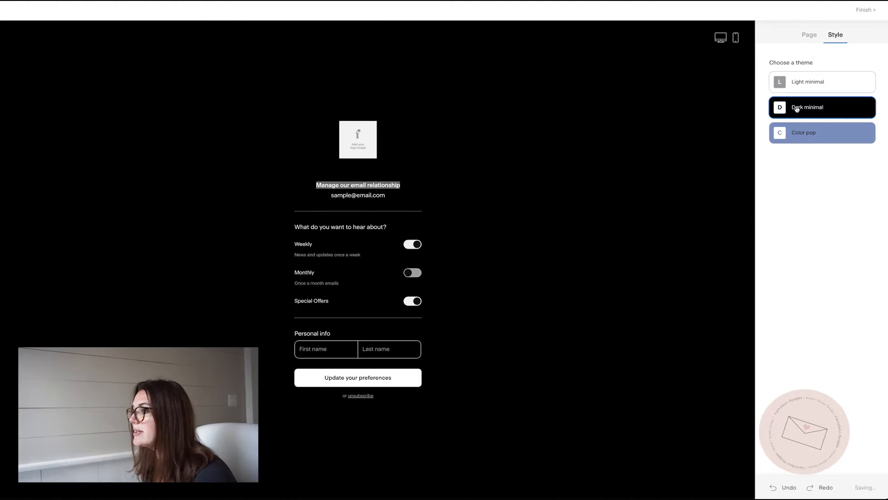
# Apply the Color pop theme, finish editing, and scroll to the Preferences page preview
pyautogui.click(822, 133)
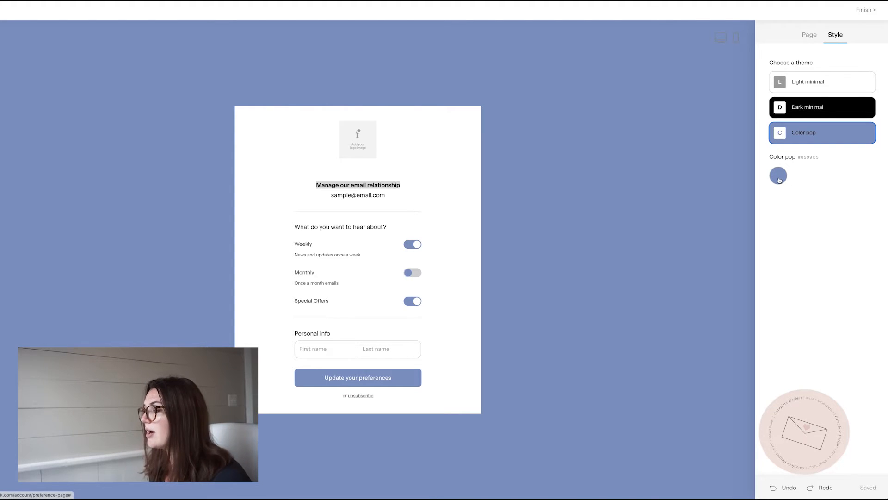
pyautogui.click(809, 35)
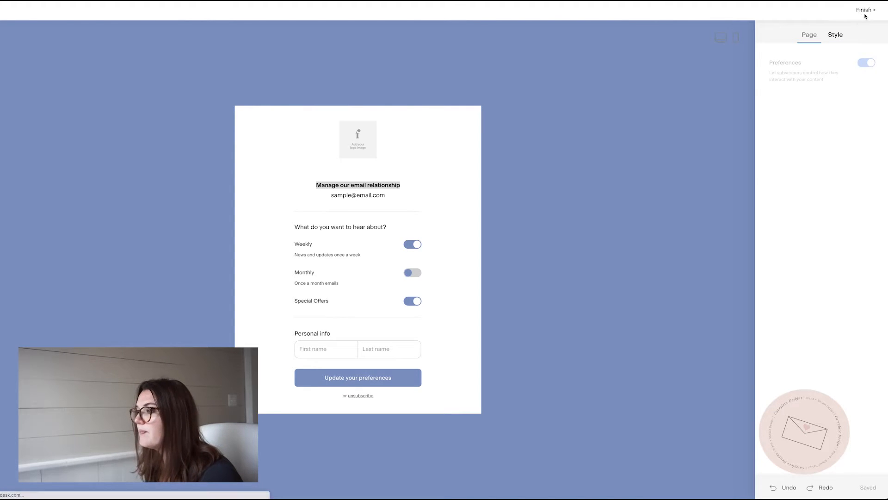
pyautogui.click(865, 10)
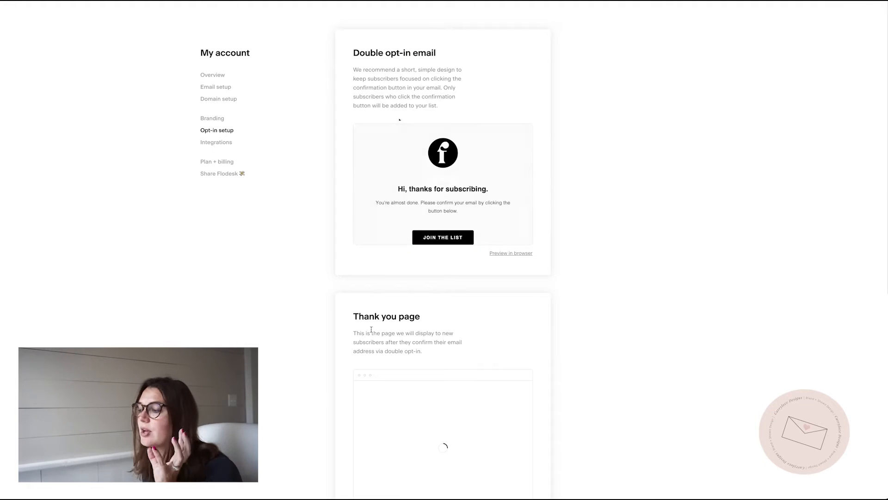
pyautogui.scroll(-3)
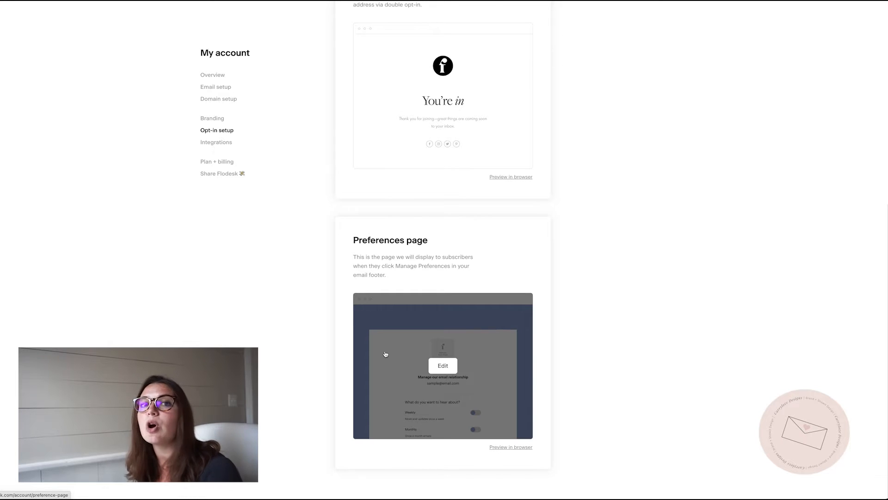
pyautogui.moveTo(282, 379)
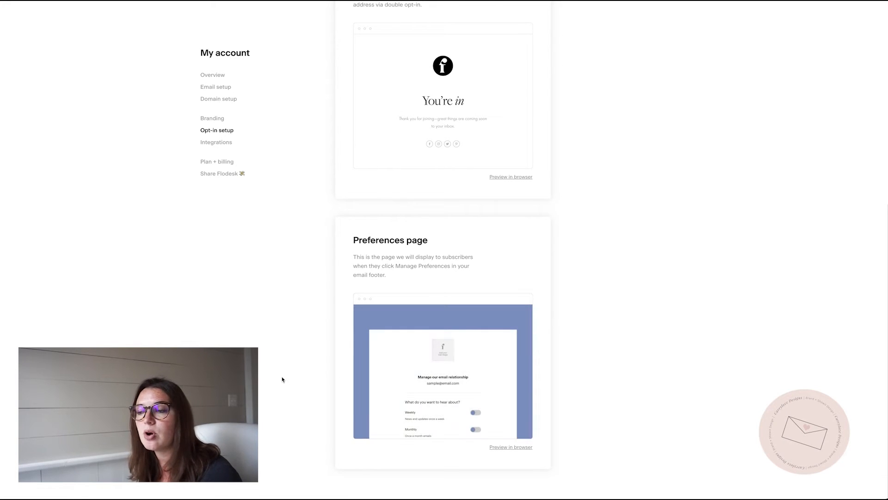
pyautogui.moveTo(261, 201)
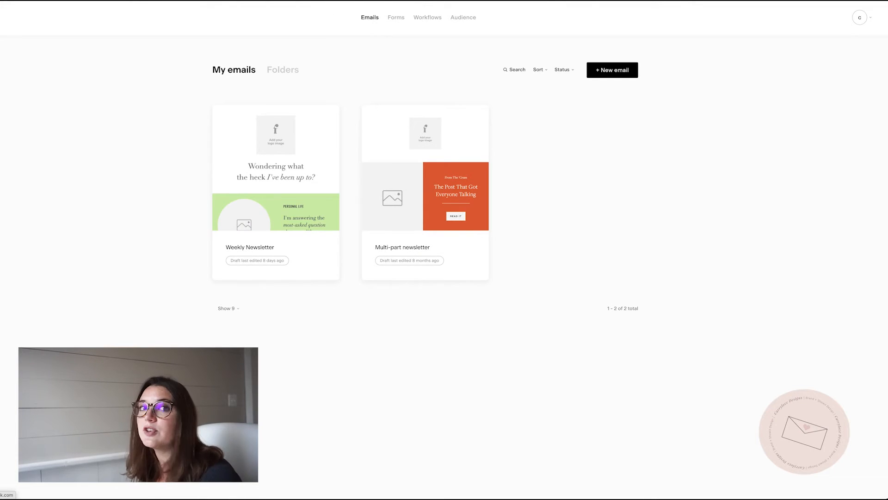
pyautogui.moveTo(396, 19)
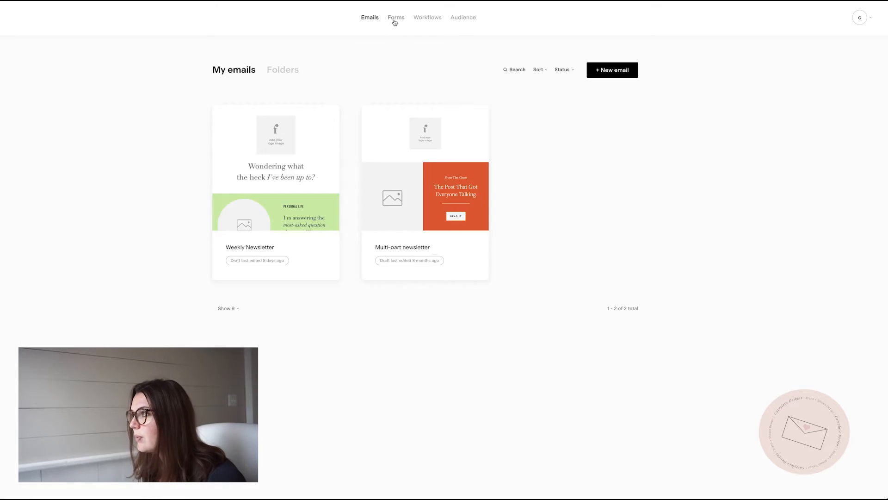
# Start a new form from Forms and scroll the template gallery to the Full page templates
pyautogui.click(396, 17)
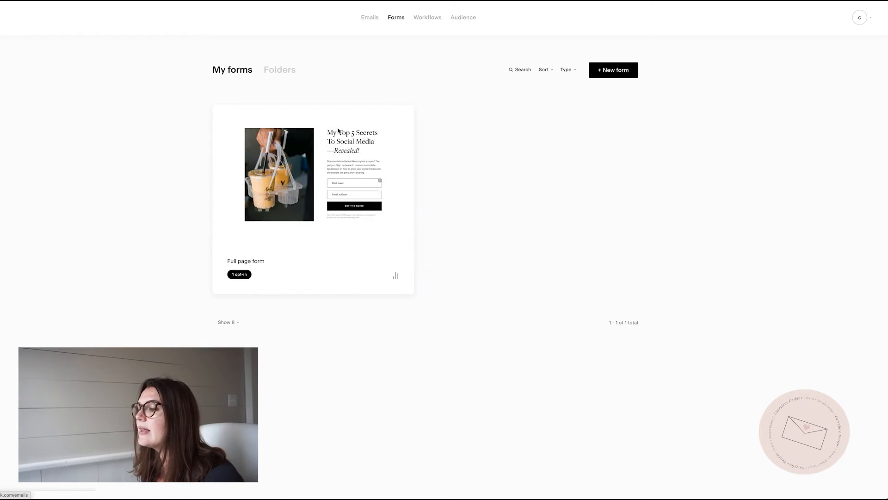
pyautogui.click(613, 69)
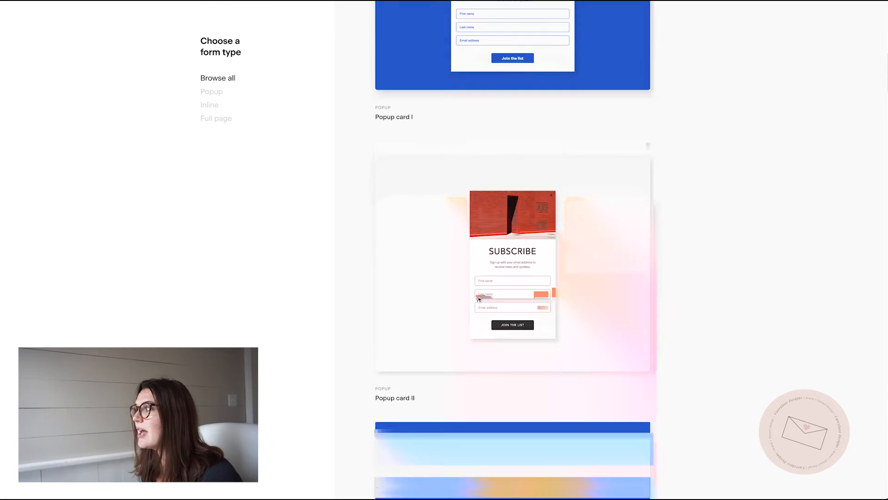
pyautogui.scroll(-3)
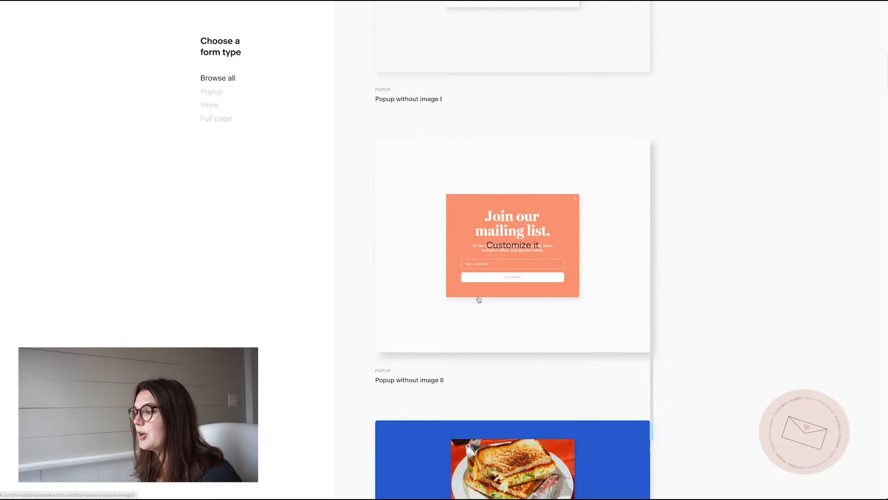
pyautogui.scroll(-3)
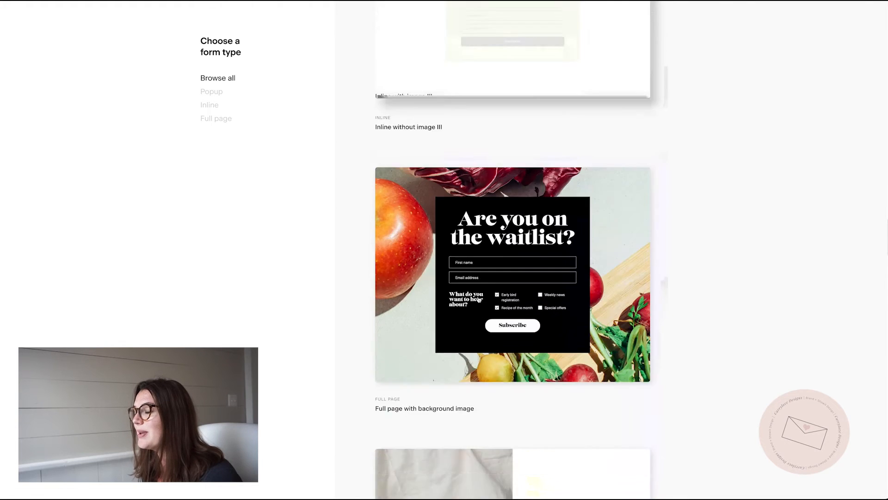
pyautogui.scroll(-3)
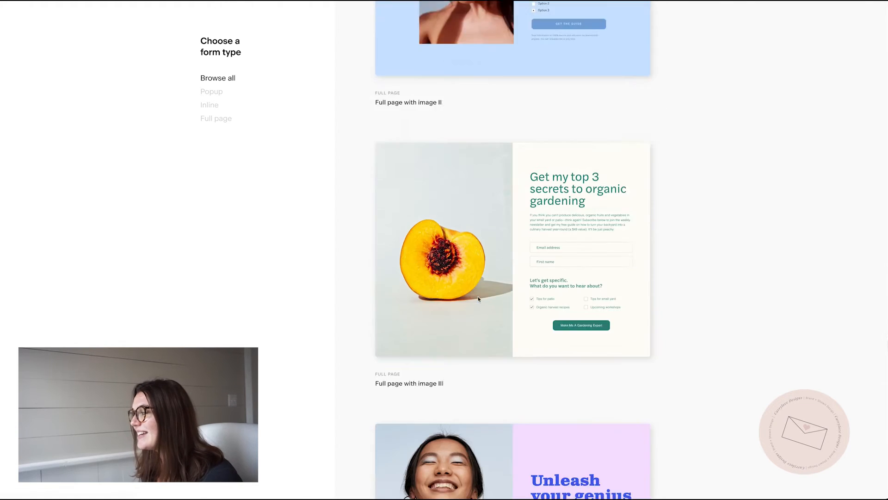
pyautogui.scroll(-3)
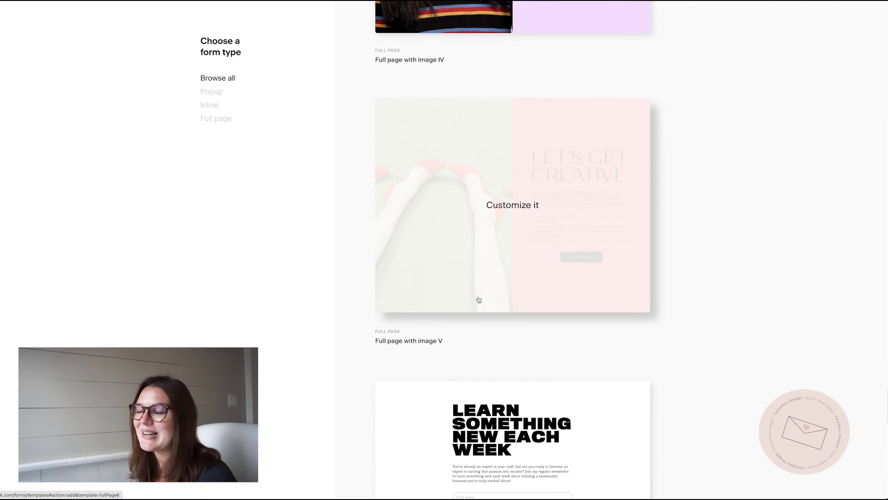
pyautogui.scroll(-3)
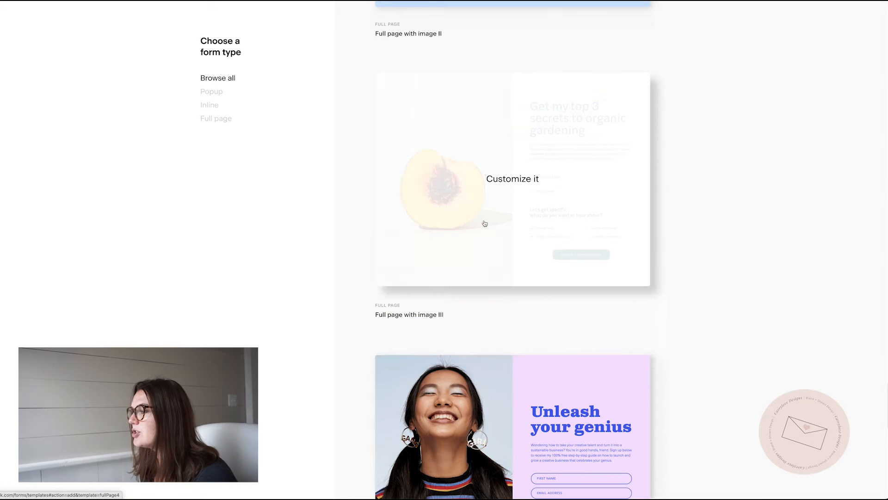
pyautogui.moveTo(399, 250)
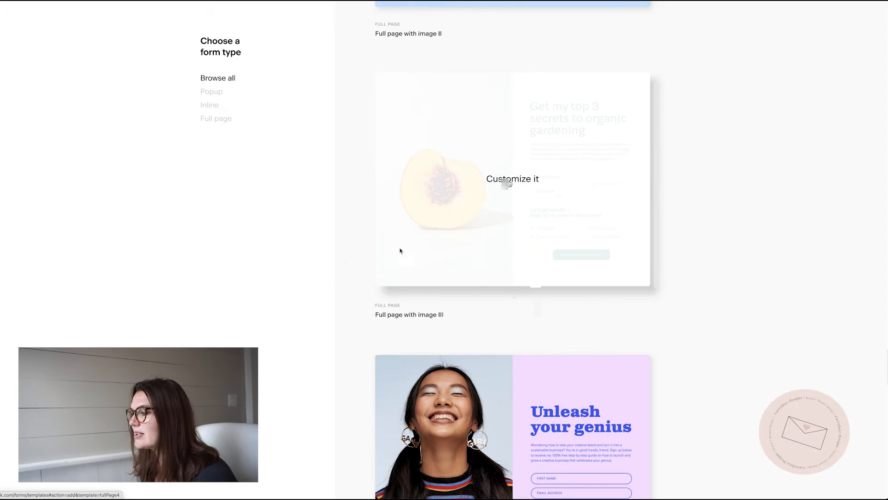
# Customize the Full page with image III template, assigning subscribers to the Weekly segment
pyautogui.click(511, 178)
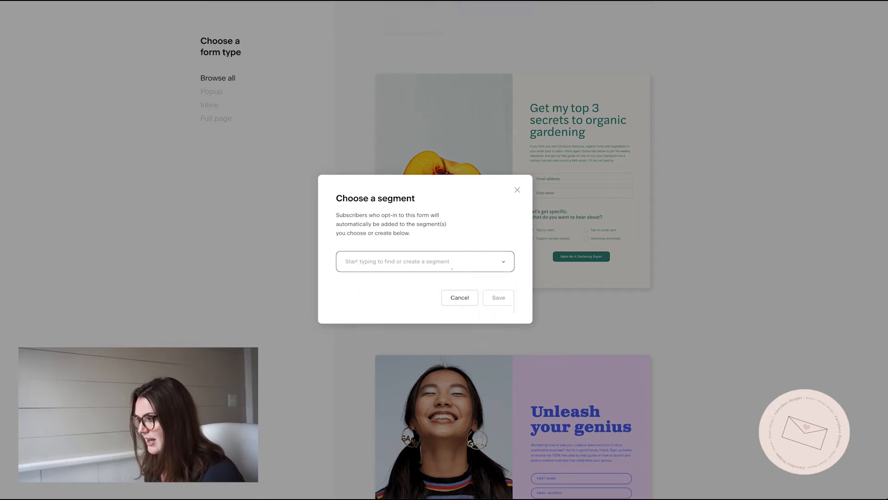
pyautogui.click(425, 261)
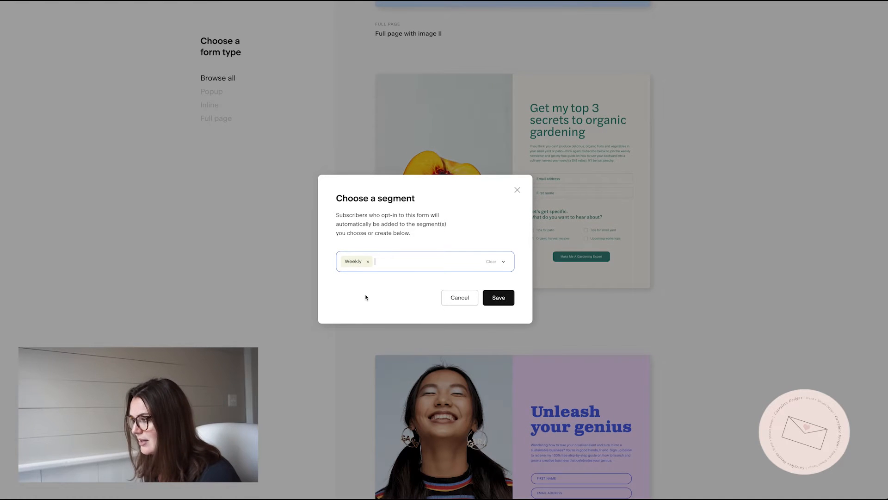
pyautogui.click(497, 297)
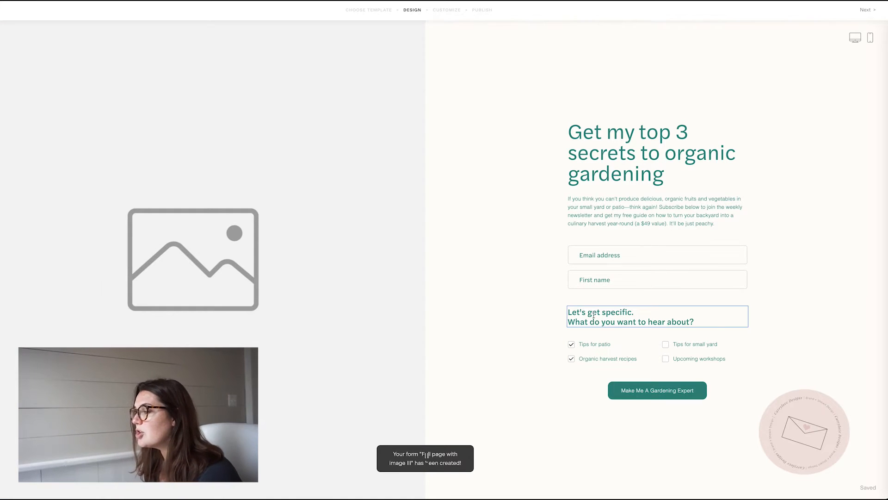
# Open the form's checkbox list in the Preferences panel and dismiss the tip
pyautogui.click(572, 344)
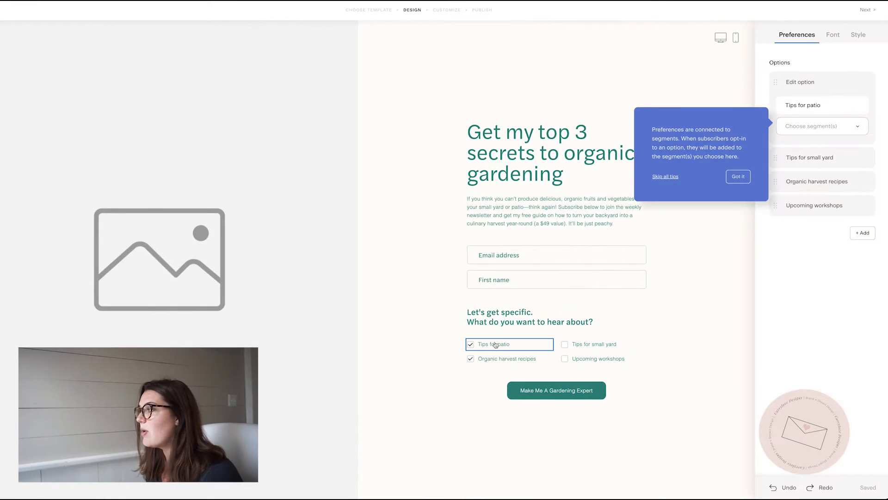
pyautogui.click(737, 177)
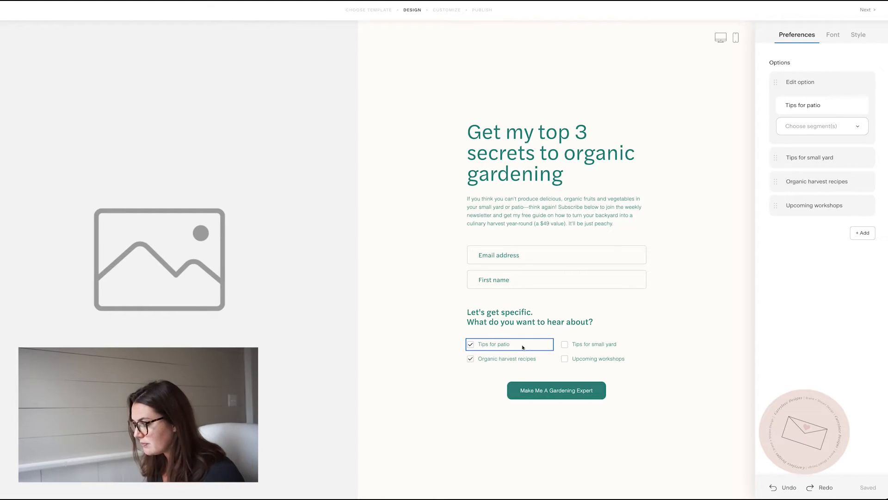
# Rename the checkbox options to Weddings, Family Sessions and Mini Sessions, and delete Upcoming workshops
pyautogui.click(822, 105)
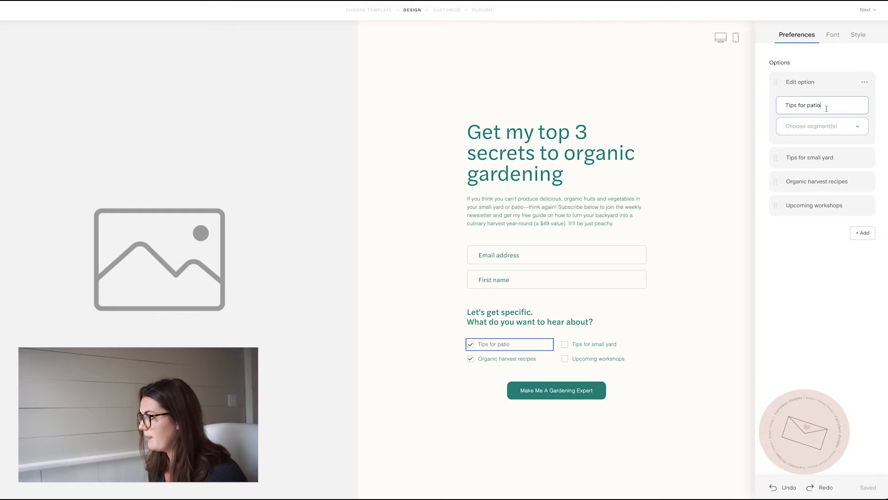
pyautogui.write('Weddings')
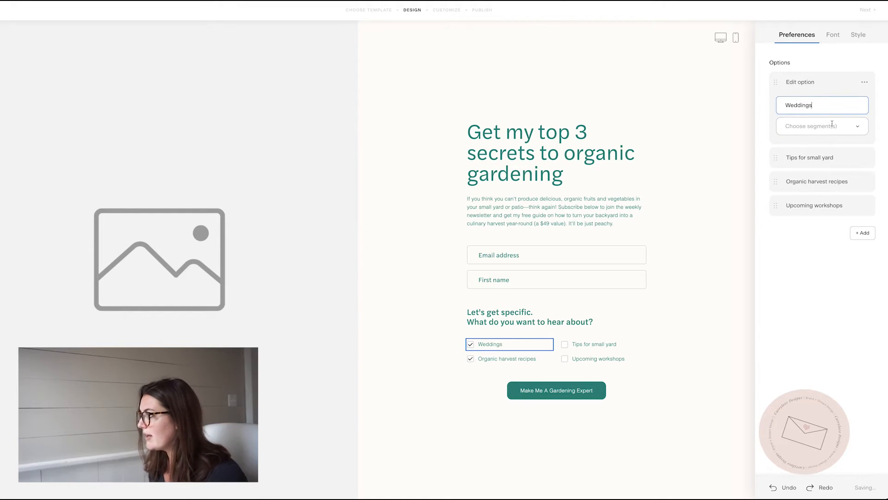
pyautogui.click(810, 157)
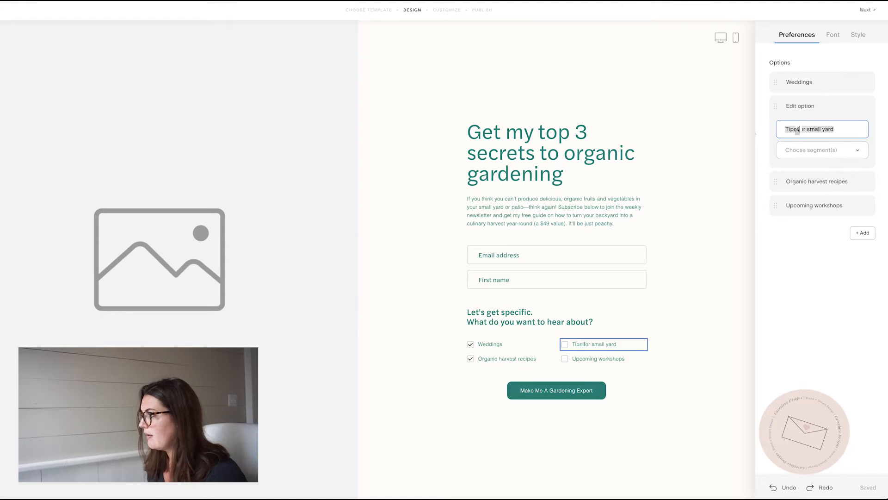
pyautogui.write('Family Sessions')
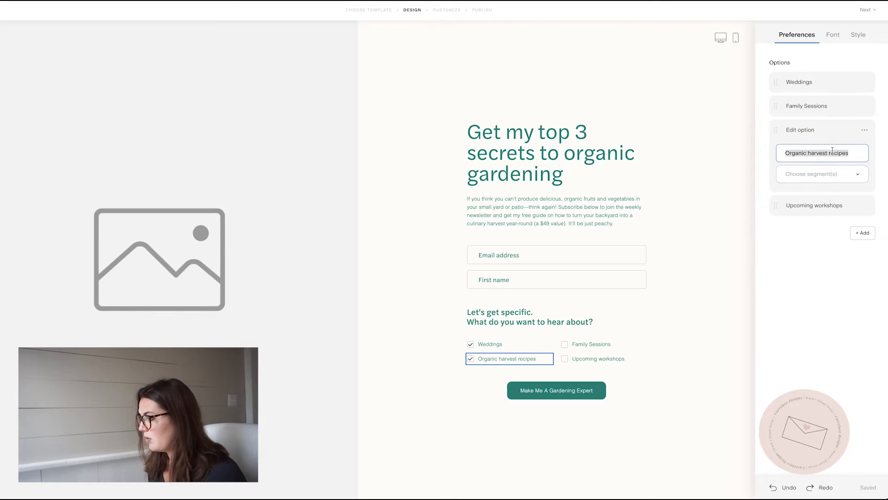
pyautogui.write('Mini Se')
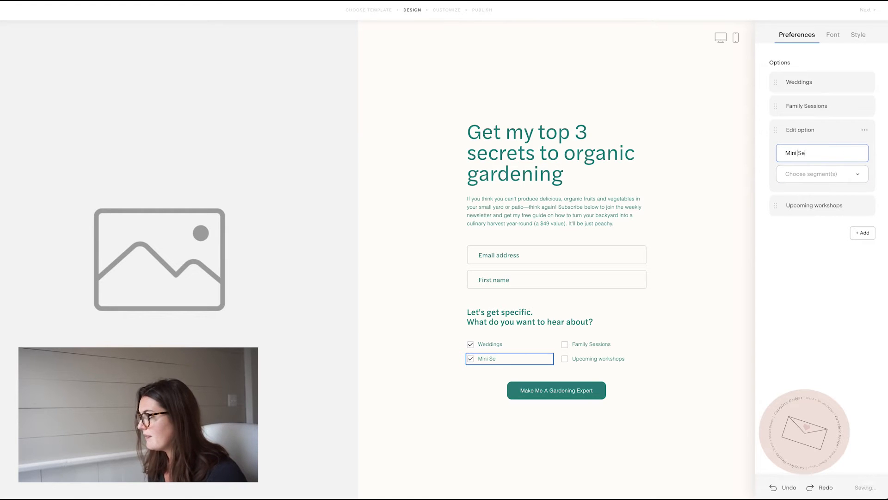
pyautogui.write('ssions')
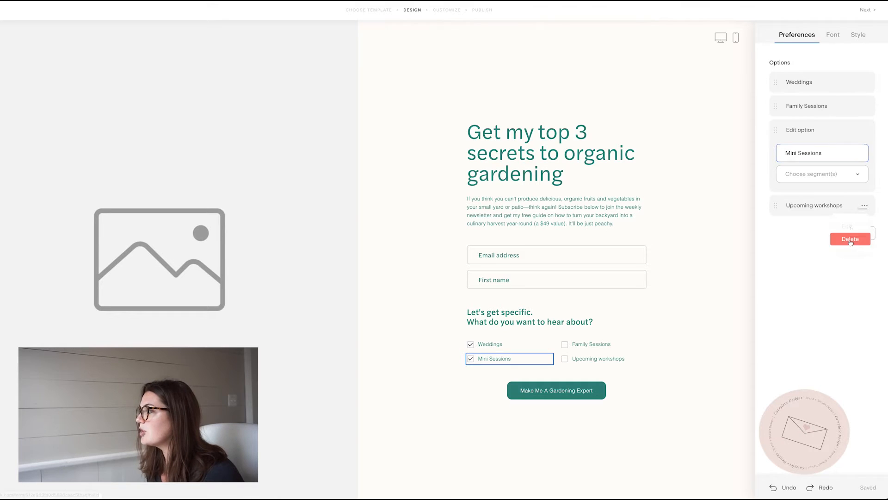
pyautogui.click(851, 238)
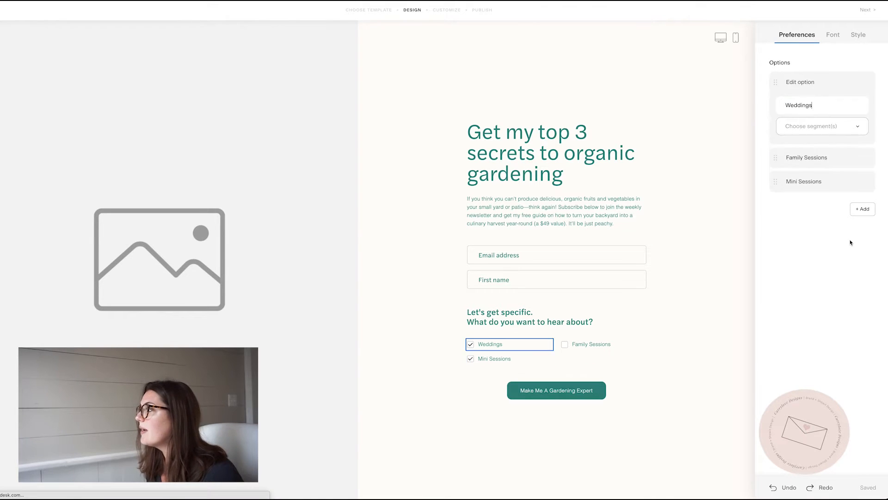
pyautogui.click(822, 126)
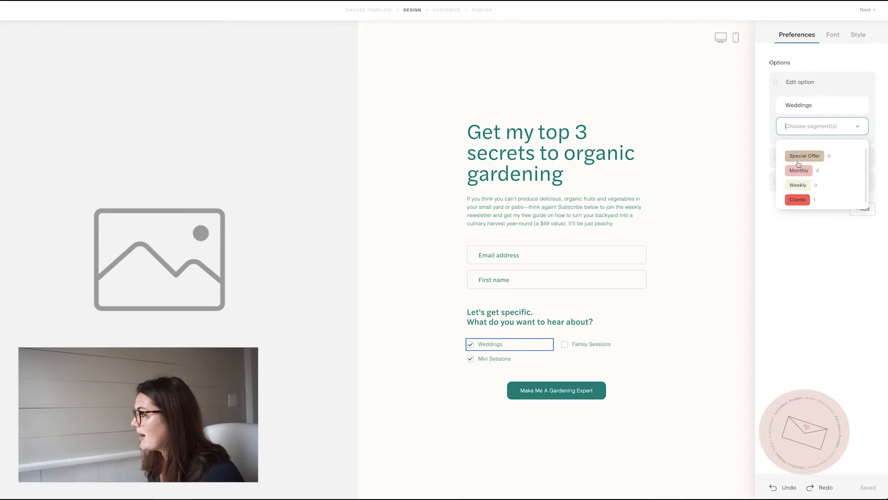
# Create and link new Weddings and Mini Sessions segments to the preference checkbox options
pyautogui.write('We')
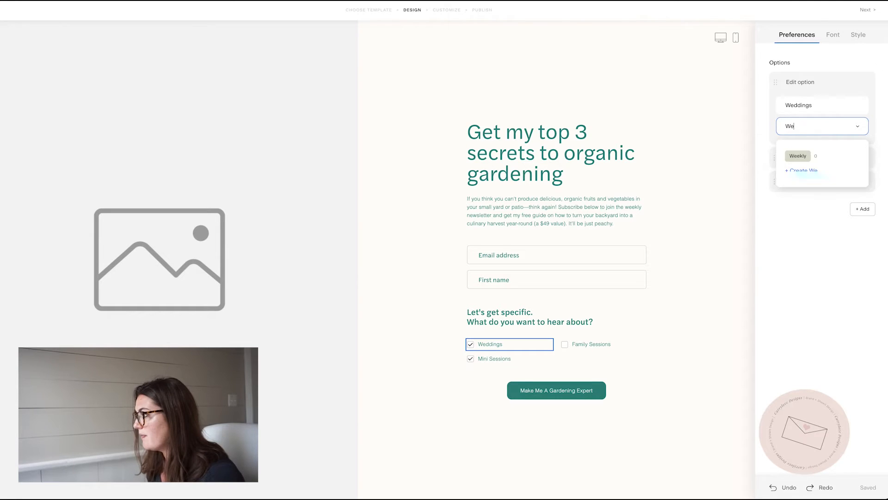
pyautogui.write('ddings')
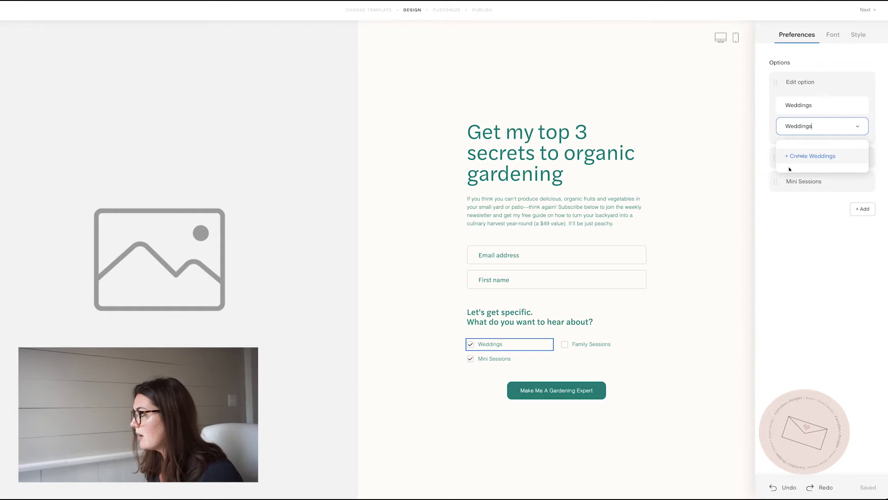
pyautogui.click(814, 156)
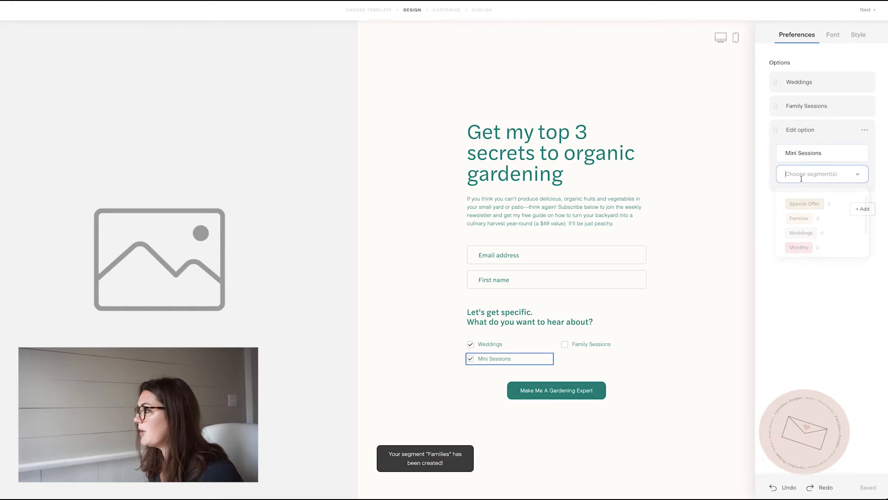
pyautogui.write('Mini Sessions')
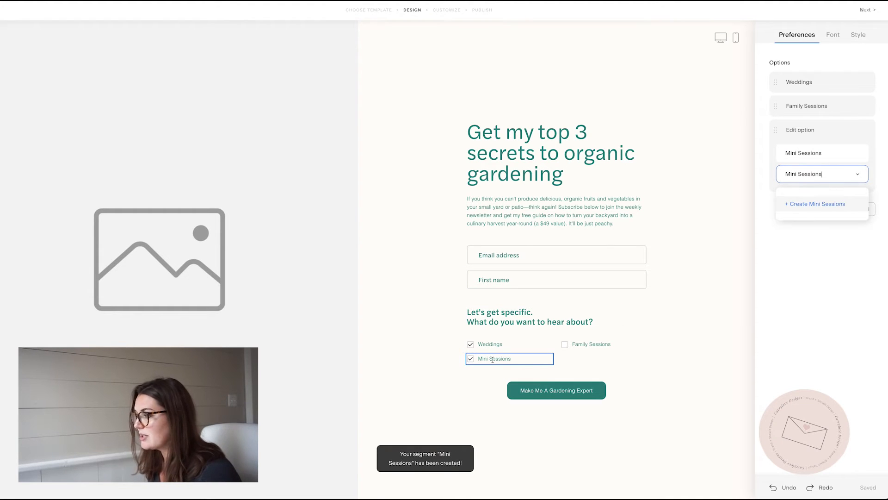
pyautogui.click(832, 34)
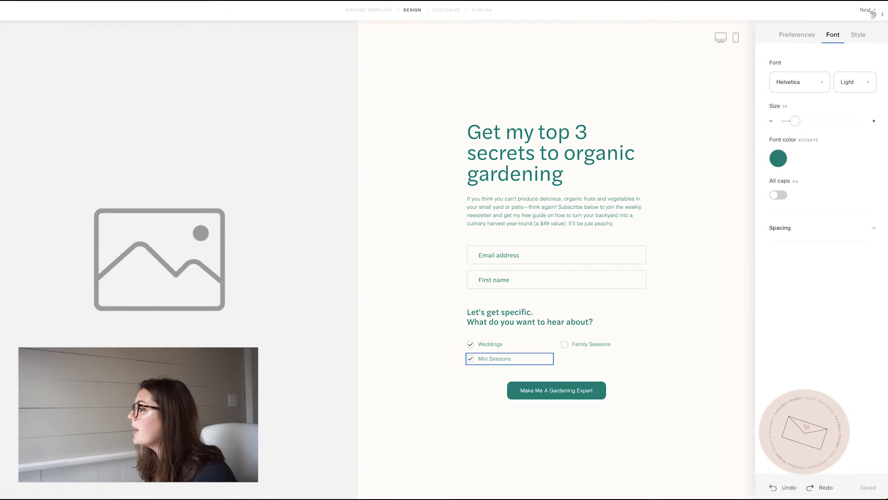
# Skip double opt-in, keep the success message, and continue to the publish page
pyautogui.click(865, 10)
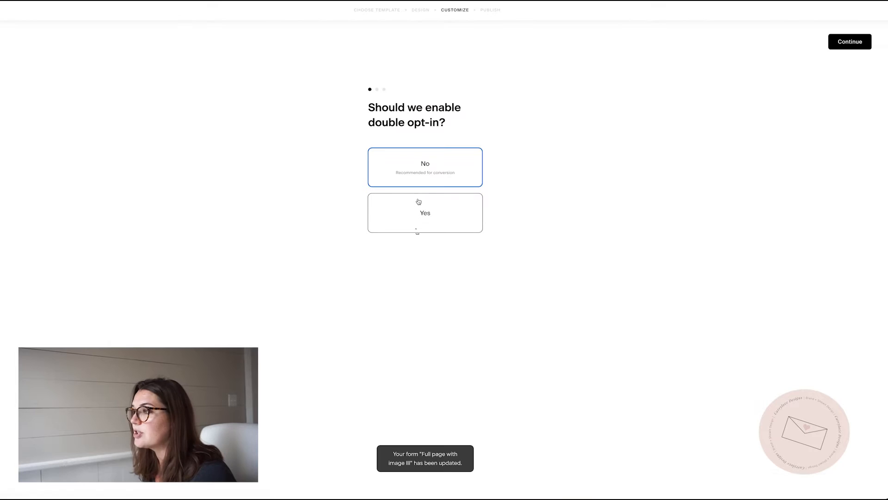
pyautogui.moveTo(33, 74)
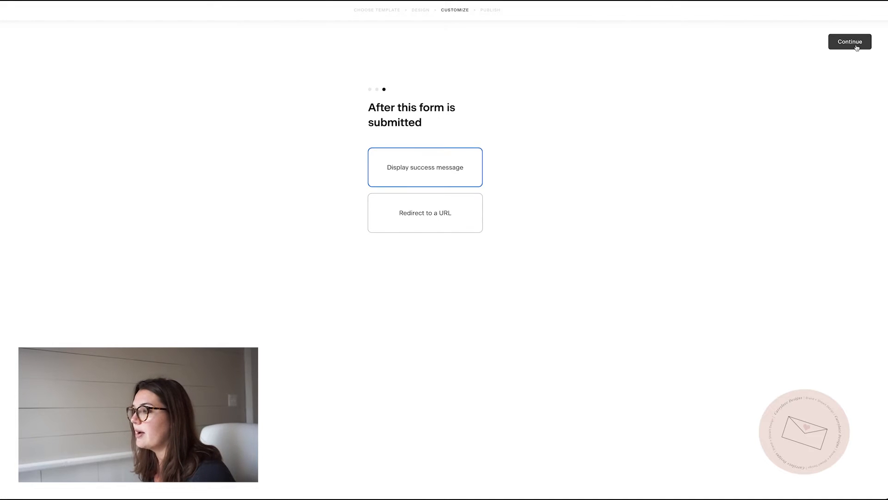
pyautogui.click(850, 42)
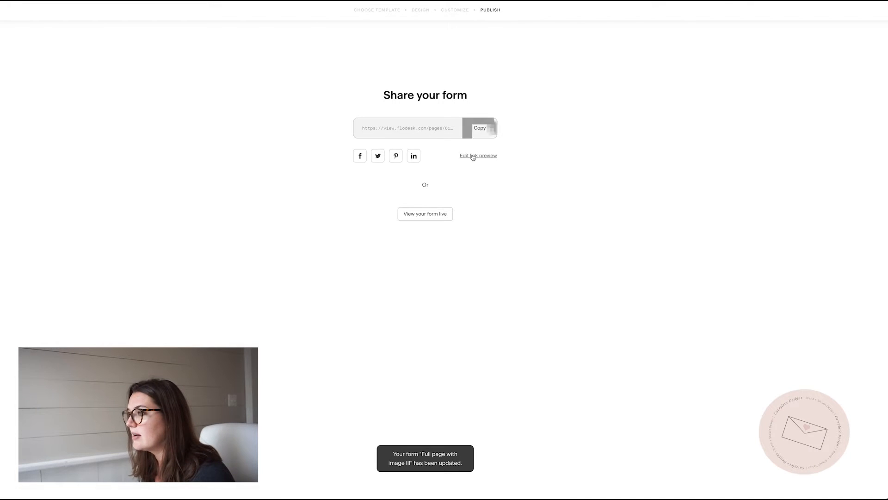
pyautogui.click(478, 156)
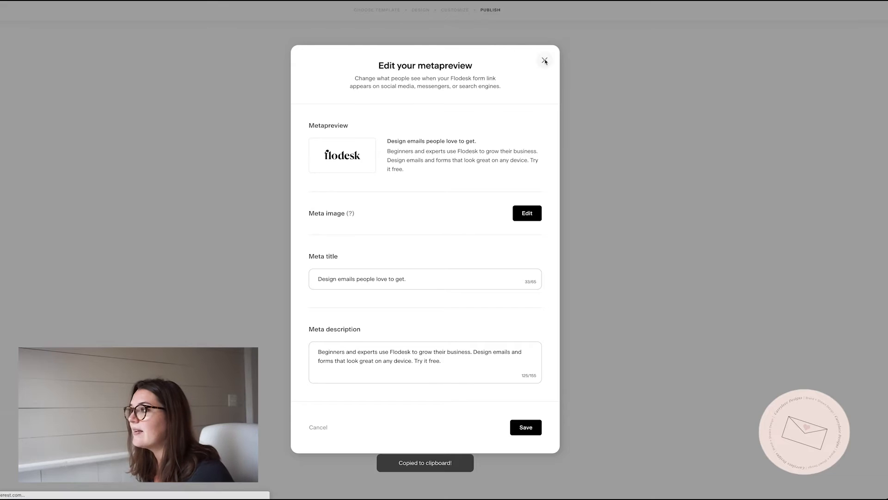
pyautogui.click(544, 61)
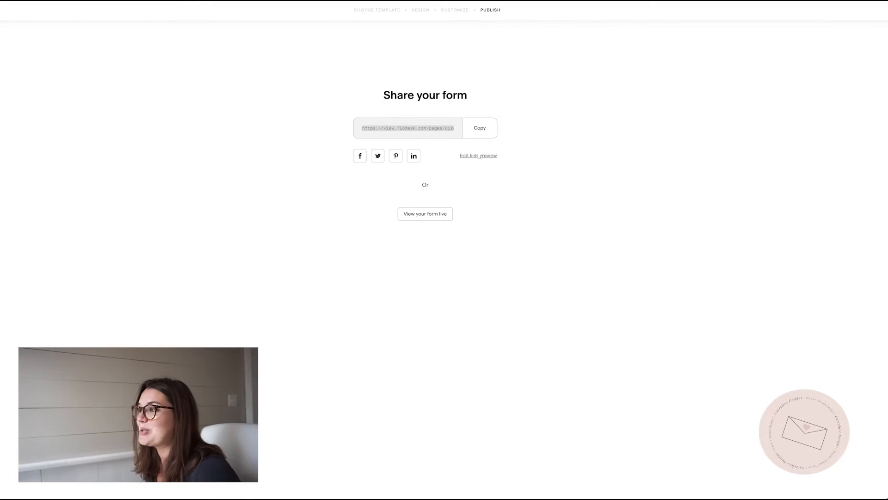
# Set a new preview image, title 'CarryLove Designs' and businesses description, then view the form live
pyautogui.click(478, 156)
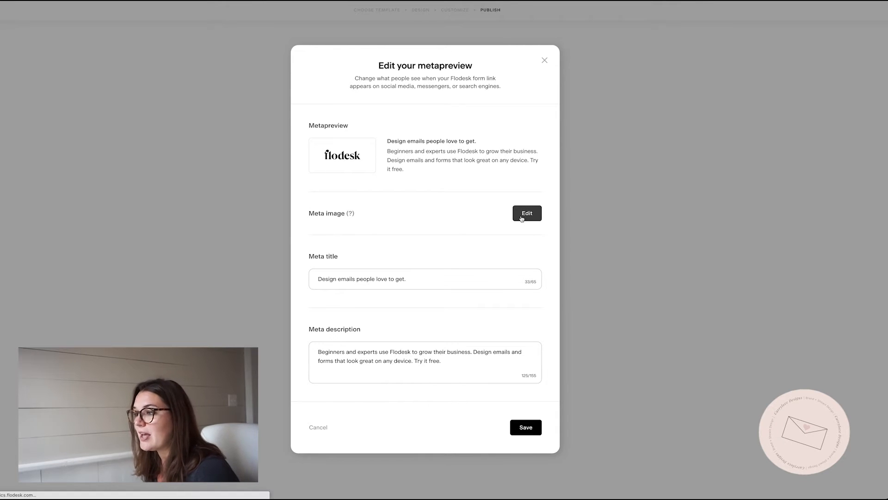
pyautogui.click(526, 213)
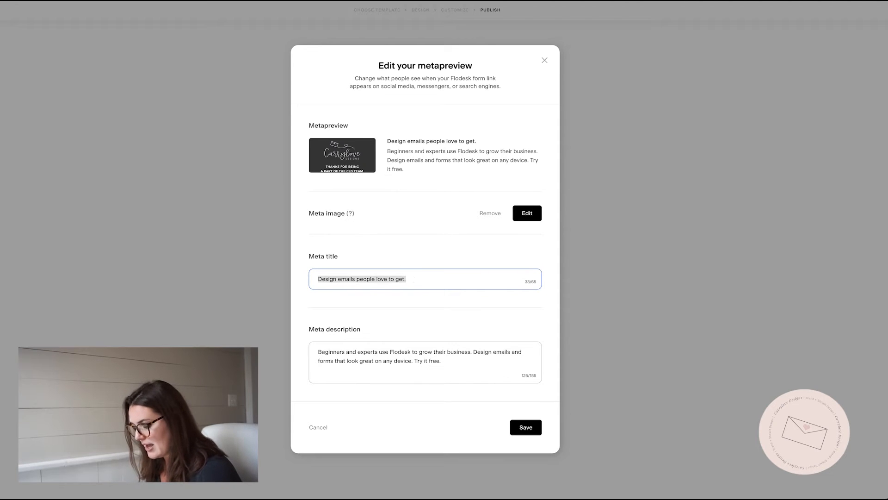
pyautogui.write('CarryLove Designs')
pyautogui.click(426, 362)
pyautogui.write('Marketing for next level bu')
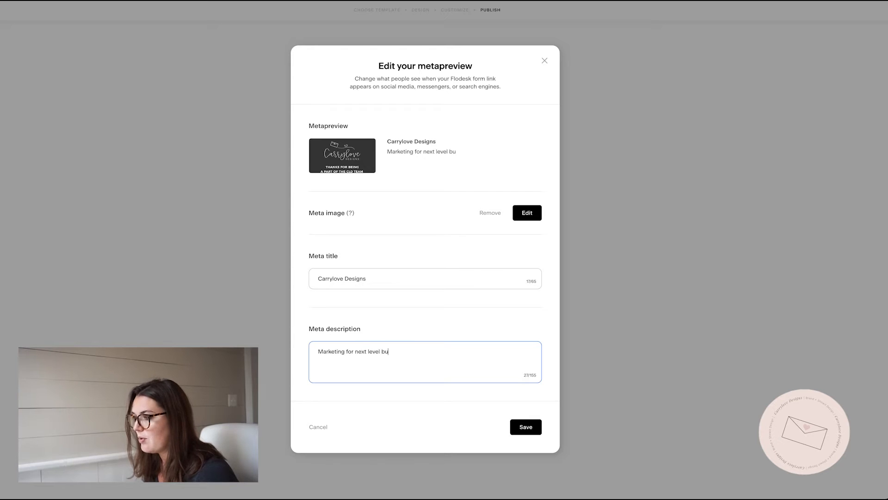
pyautogui.write('sinesses.')
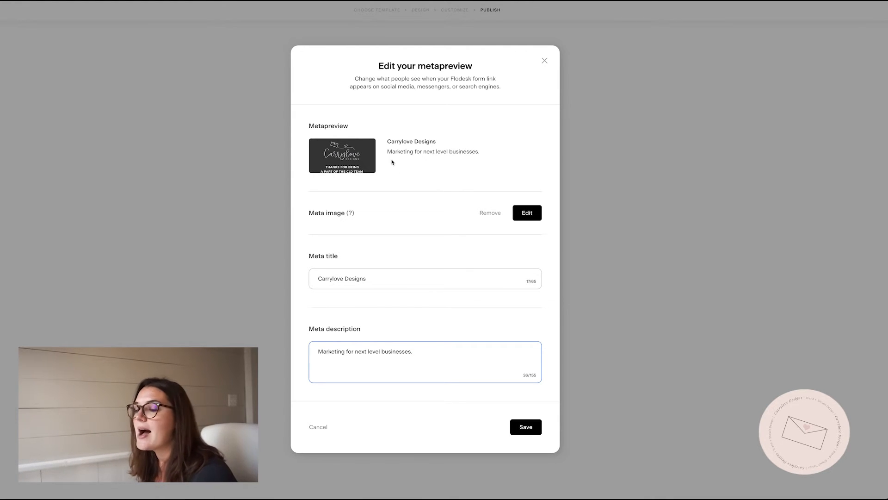
pyautogui.moveTo(437, 292)
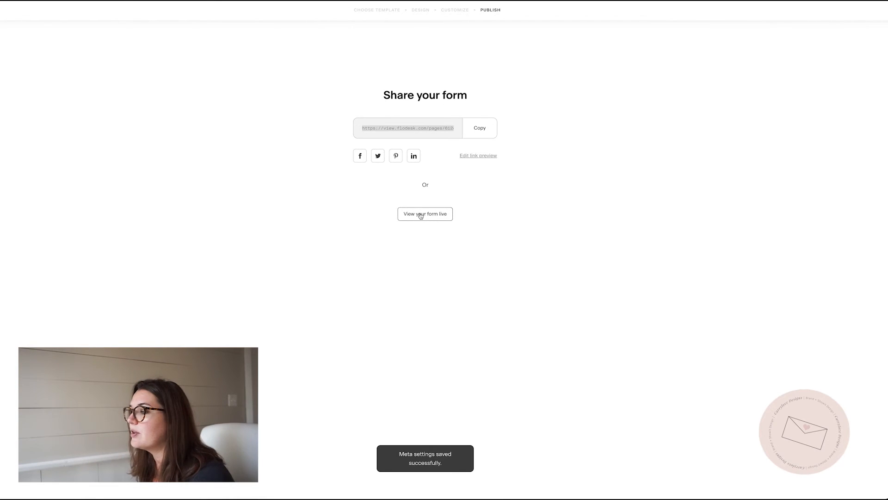
pyautogui.click(425, 214)
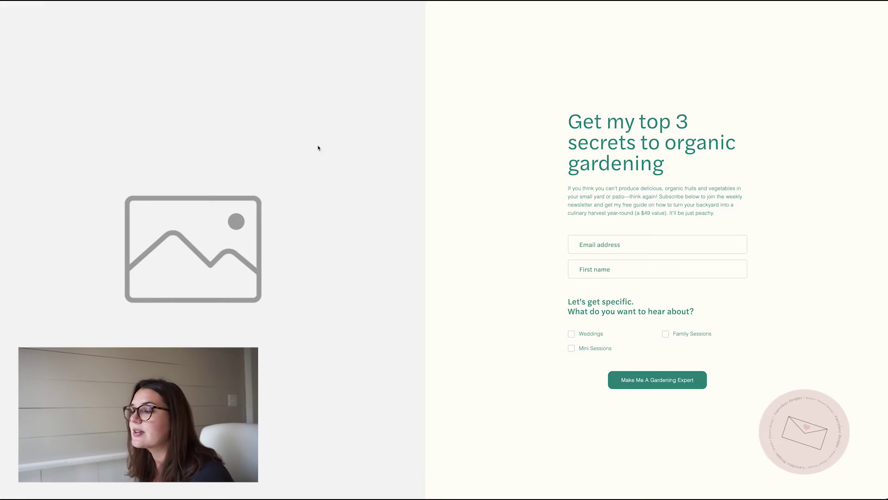
pyautogui.moveTo(581, 287)
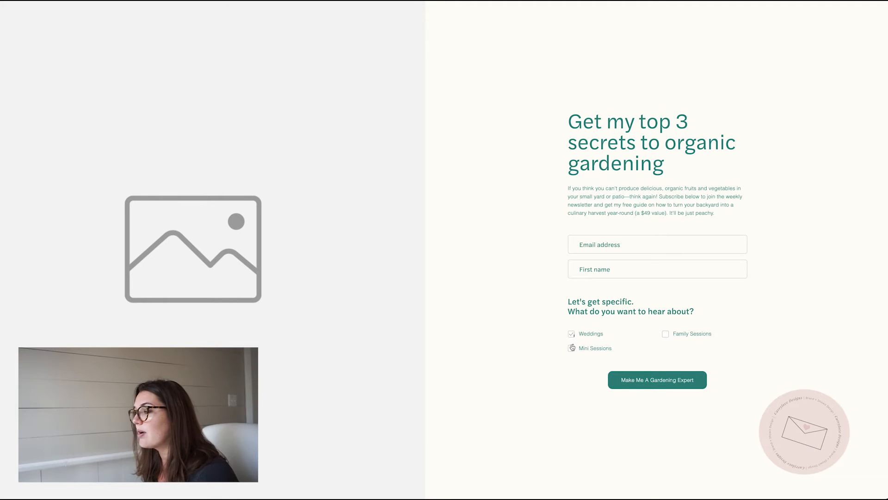
# Tick only the Mini Sessions preference on the live form and submit the test signup
pyautogui.click(572, 333)
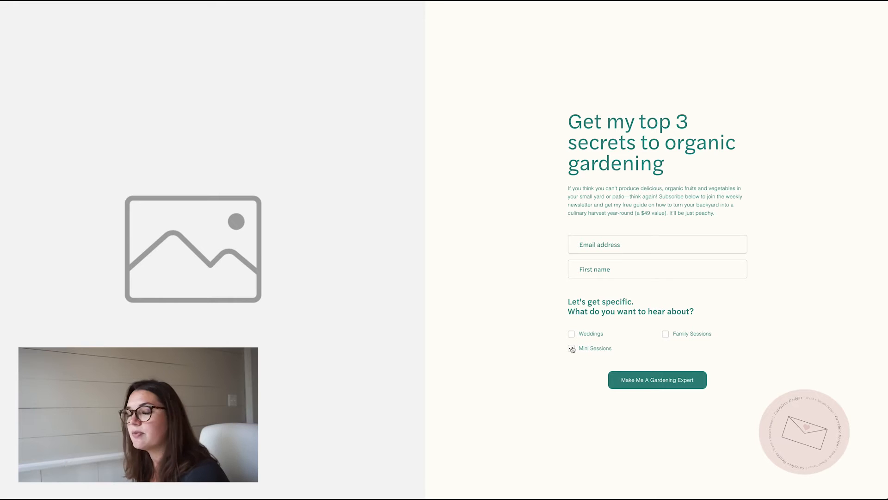
pyautogui.click(572, 348)
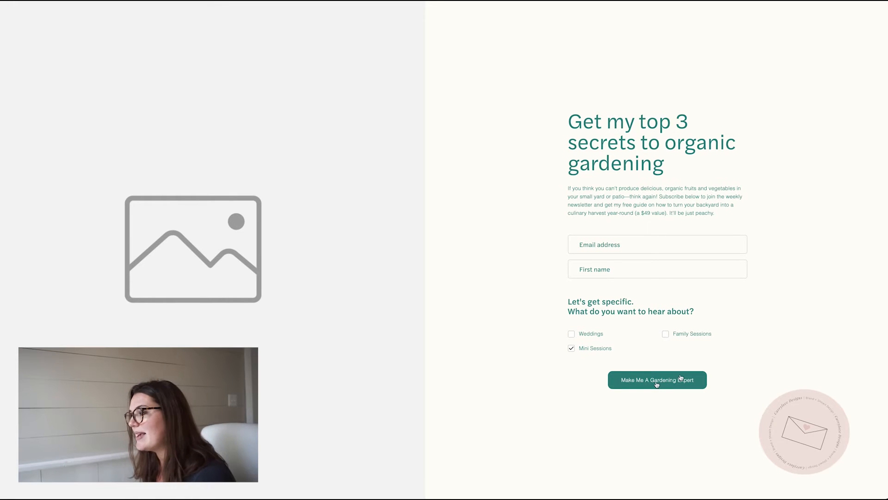
pyautogui.moveTo(346, 164)
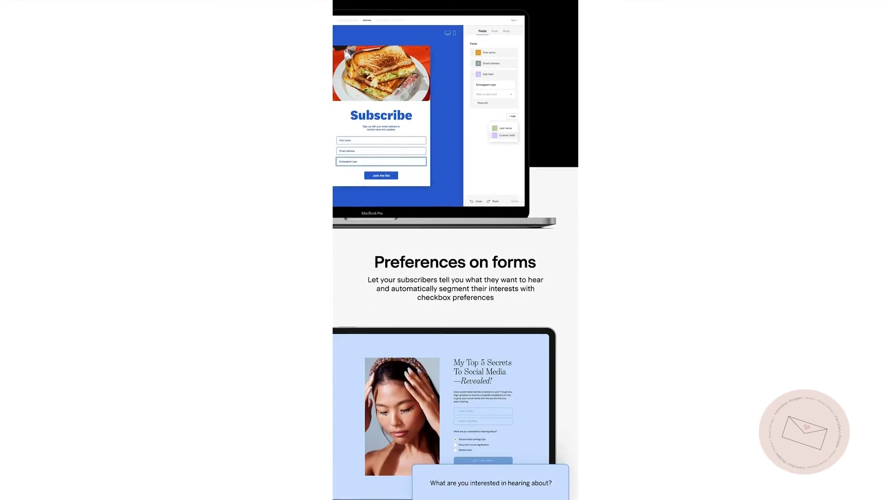
# Scroll through the Flodesk Preferences on forms overview page
pyautogui.scroll(-3)
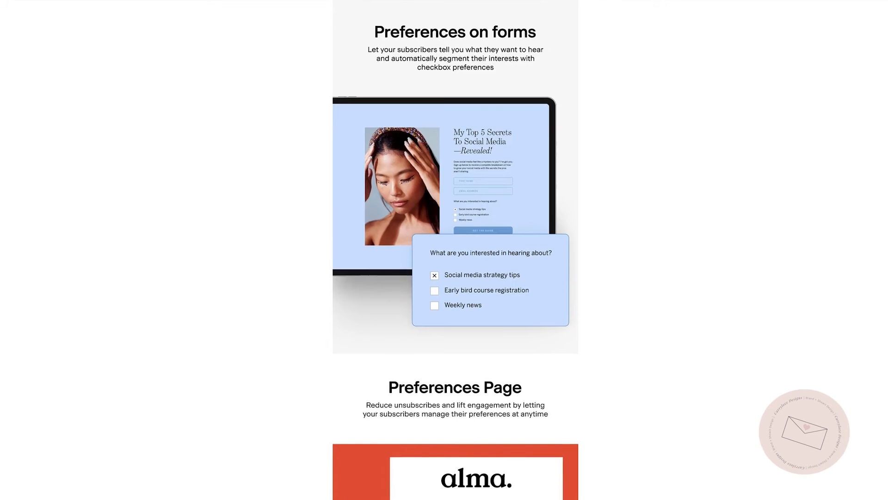
pyautogui.scroll(-3)
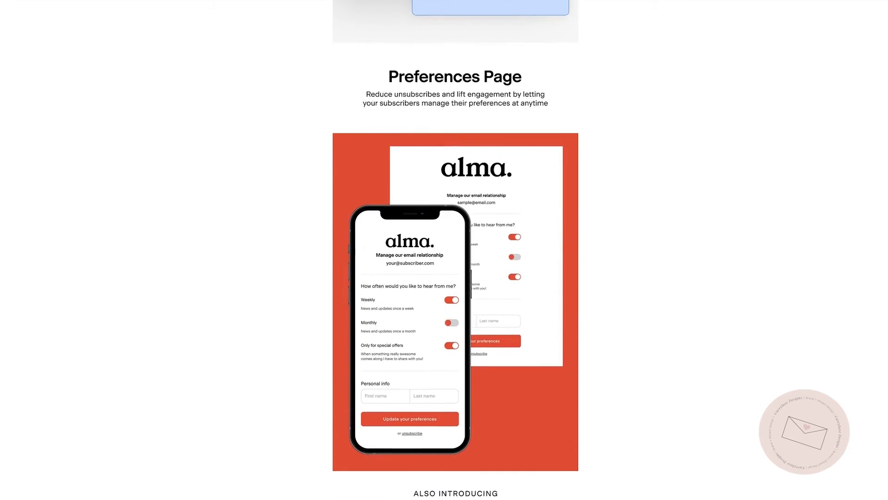
pyautogui.scroll(-3)
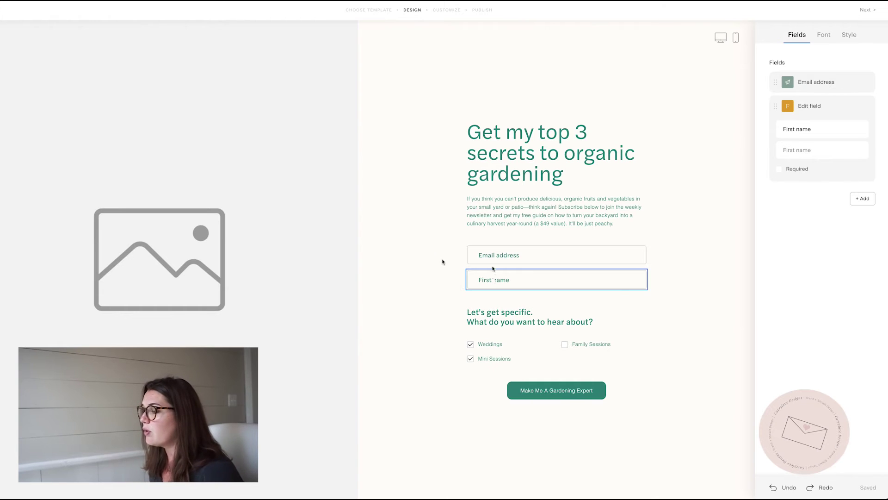
# Add a custom field 'Enneagram Number' mapped to a new 'enneagram' data field
pyautogui.click(556, 254)
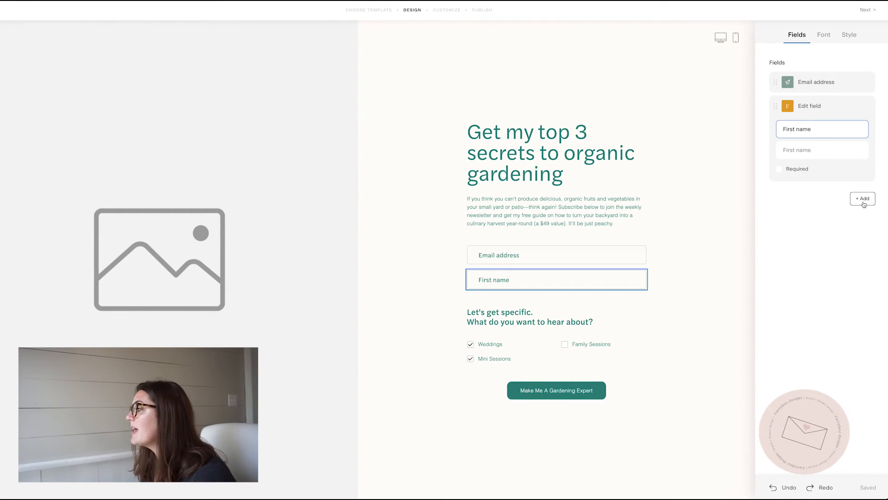
pyautogui.click(863, 198)
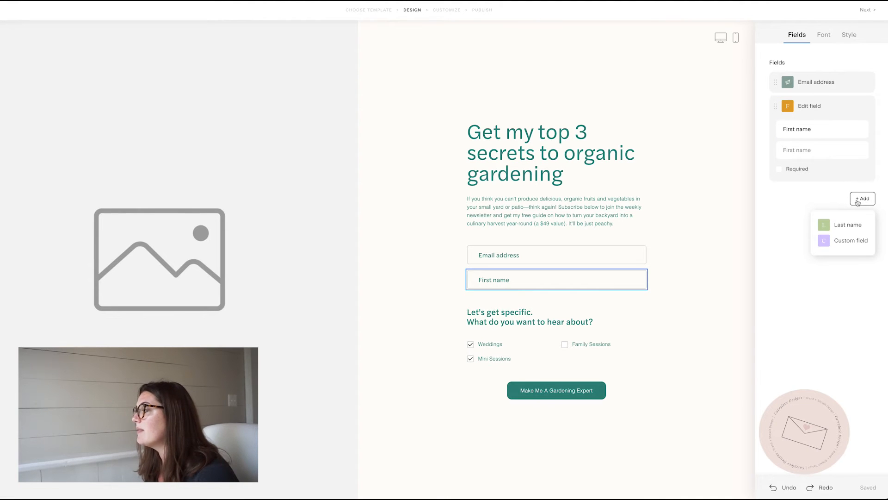
pyautogui.moveTo(847, 224)
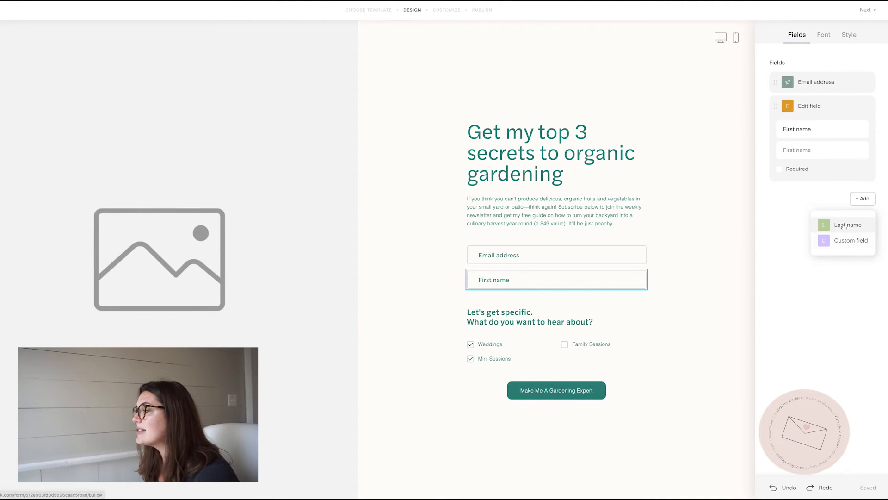
pyautogui.click(852, 240)
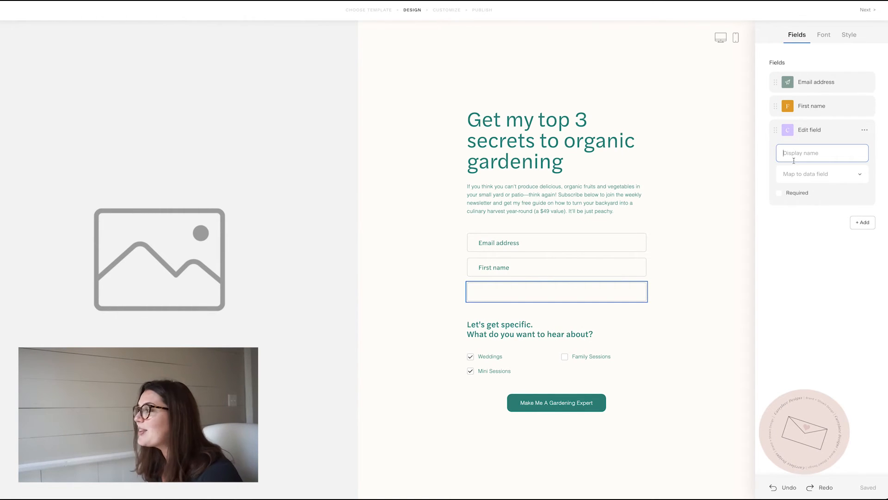
pyautogui.write('Enneagram N')
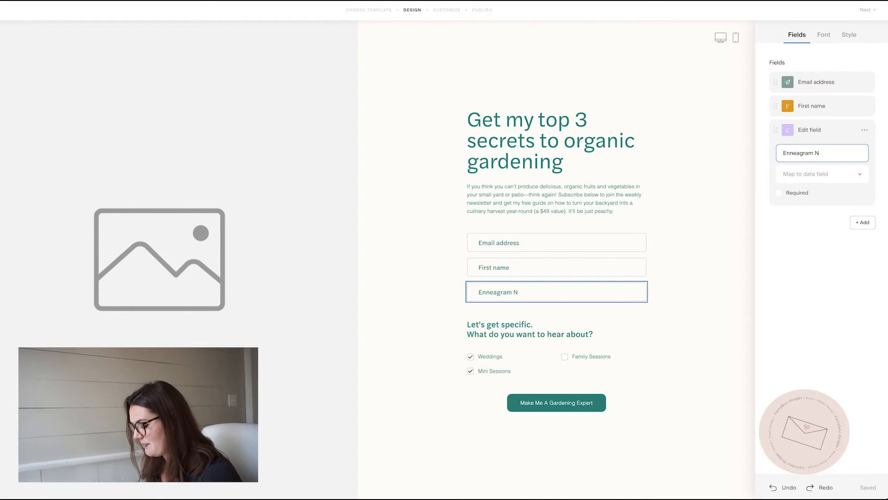
pyautogui.write('umber')
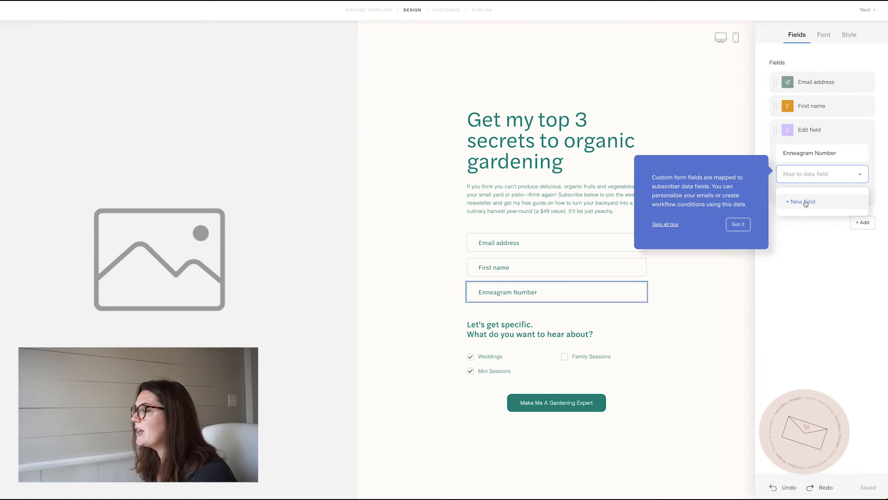
pyautogui.click(800, 201)
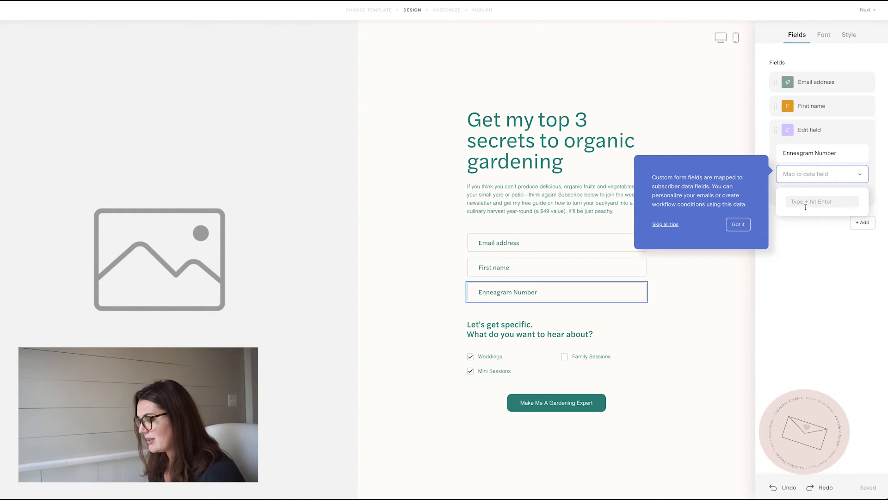
pyautogui.write('enneagram')
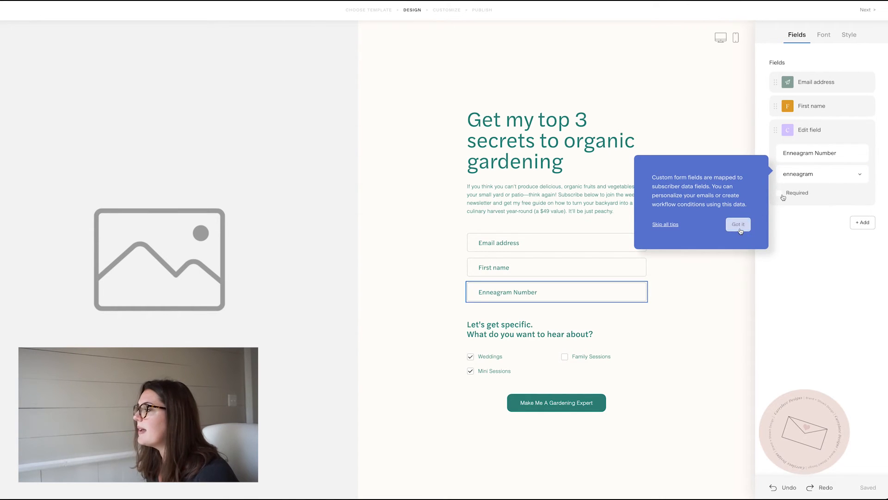
pyautogui.click(738, 224)
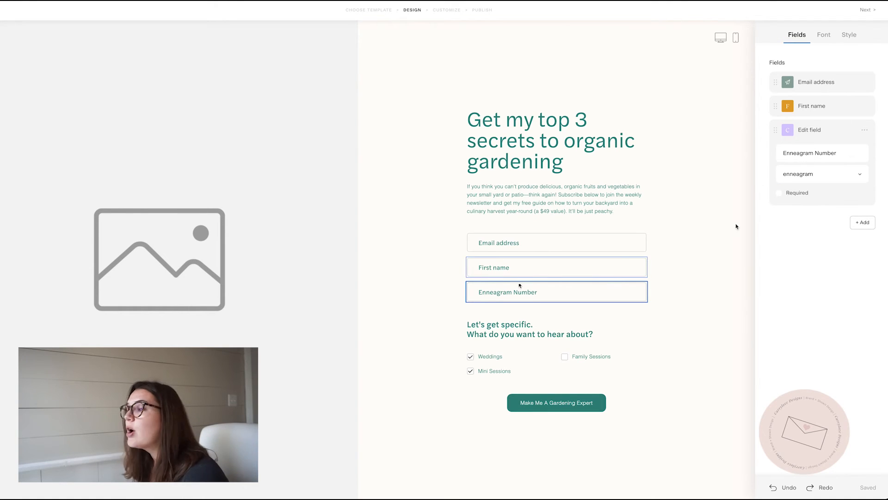
pyautogui.moveTo(634, 278)
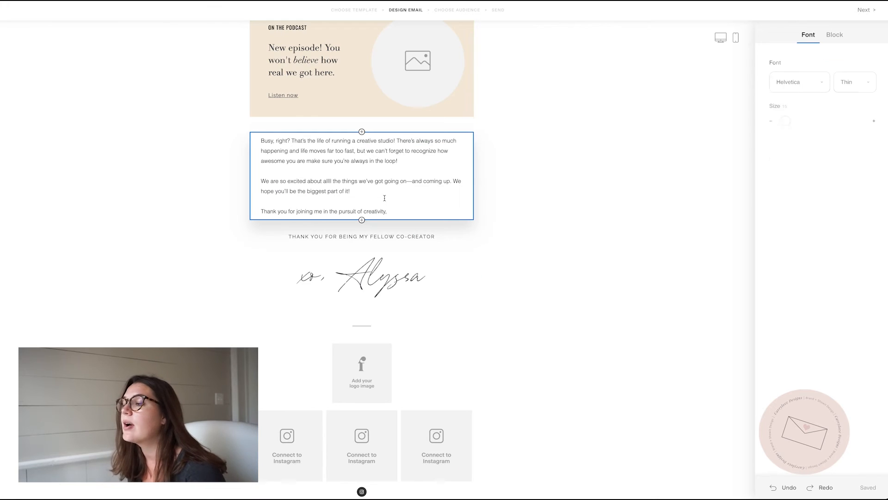
# Write a body sentence using the enneagram tag with fallback 'your enneagram number'
pyautogui.click(362, 176)
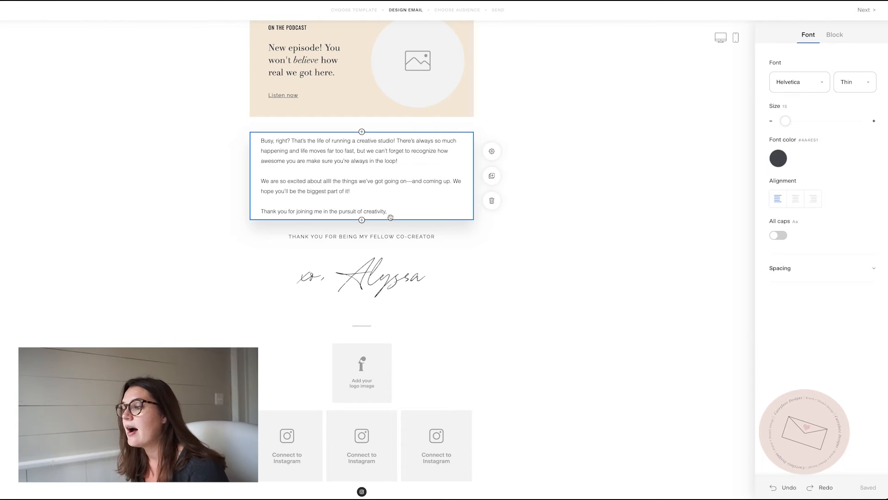
pyautogui.click(389, 211)
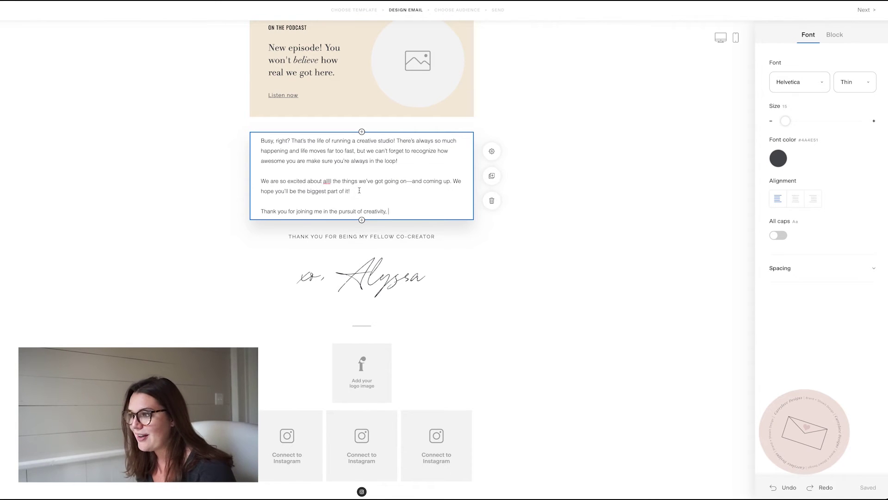
pyautogui.write('Kri')
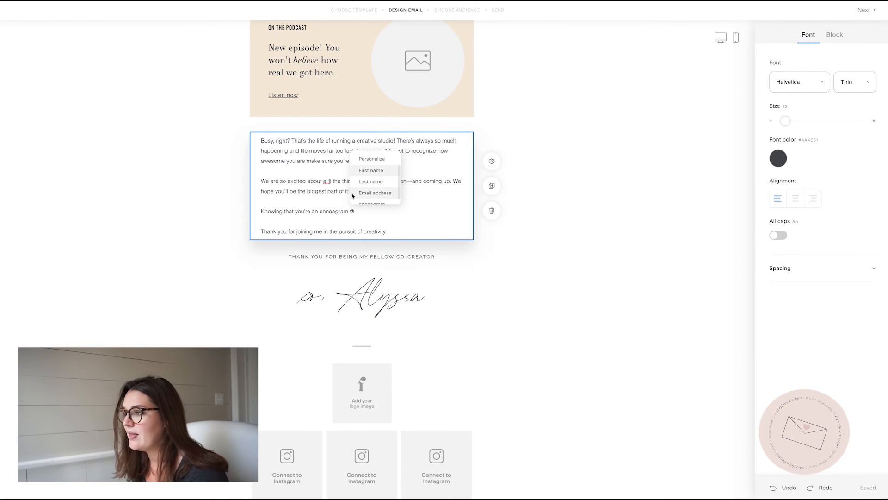
pyautogui.click(371, 204)
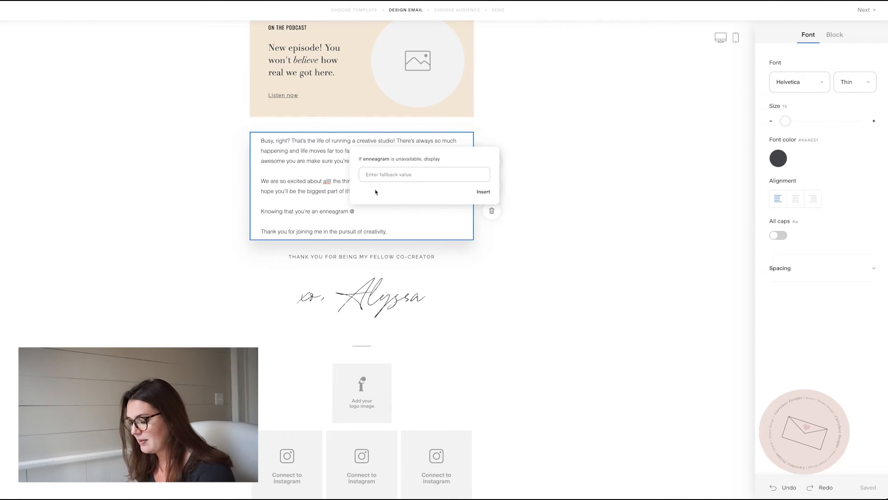
pyautogui.write('your ee')
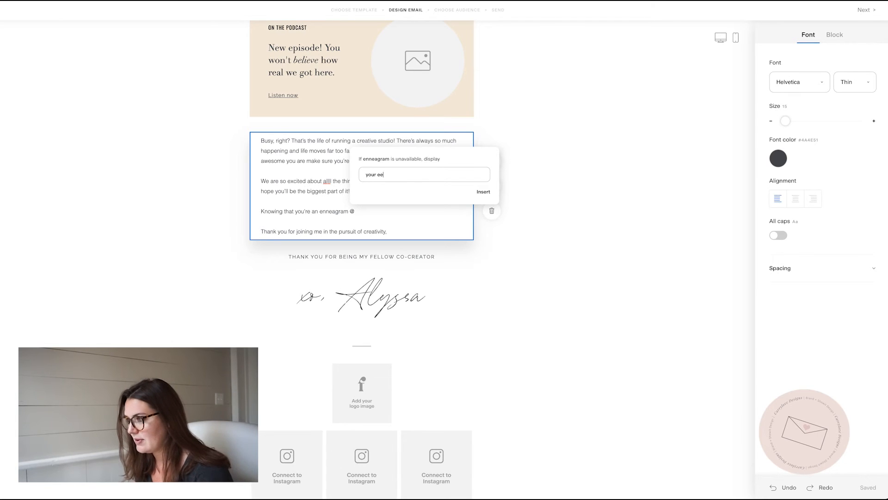
pyautogui.write('nneagram number')
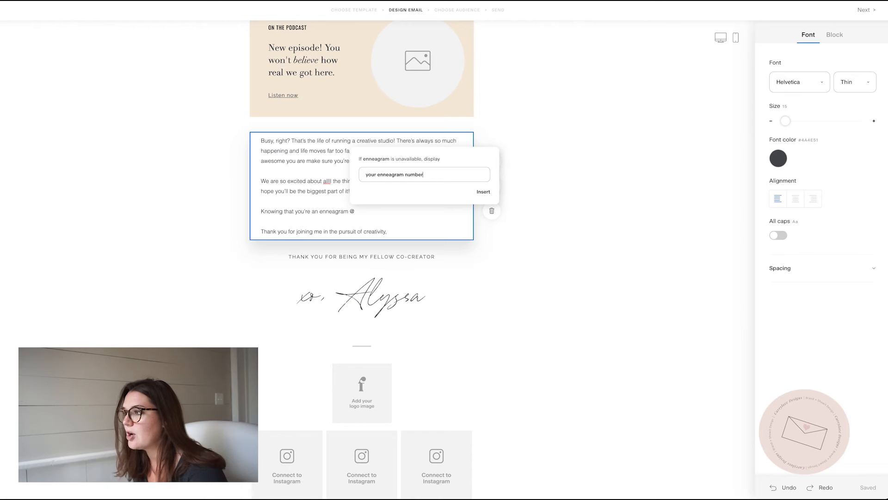
pyautogui.click(483, 192)
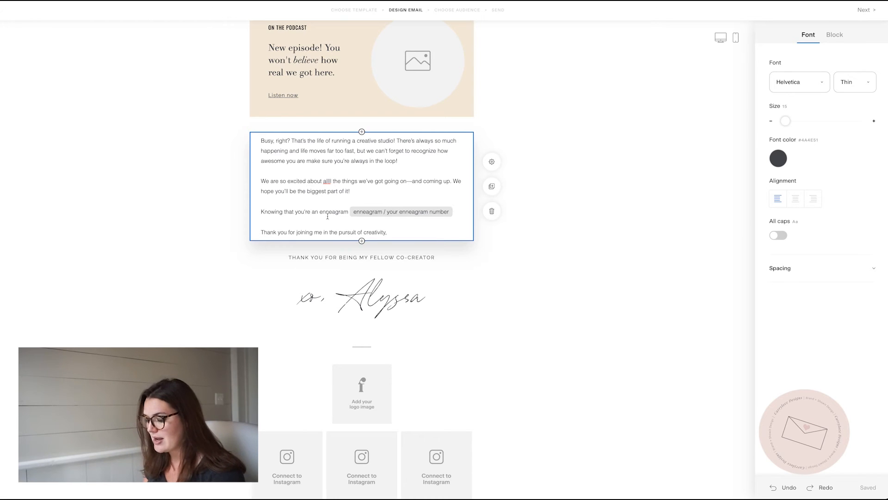
pyautogui.write('I can tell.....')
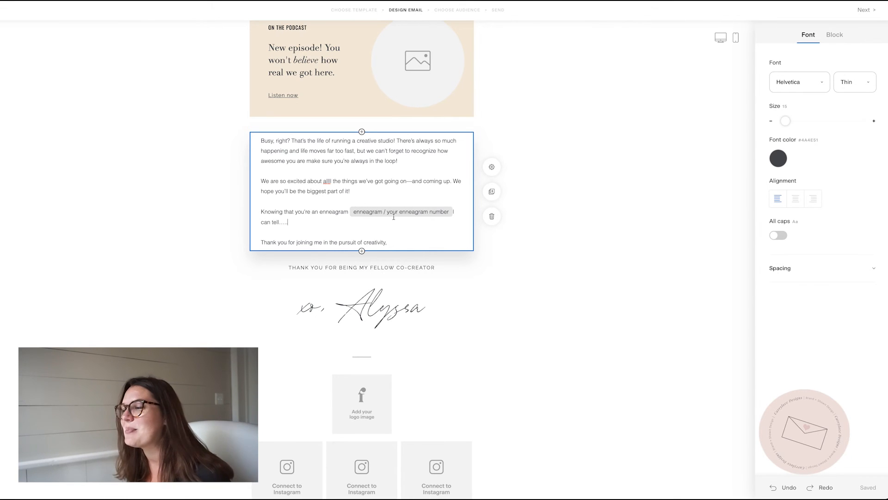
pyautogui.moveTo(763, 72)
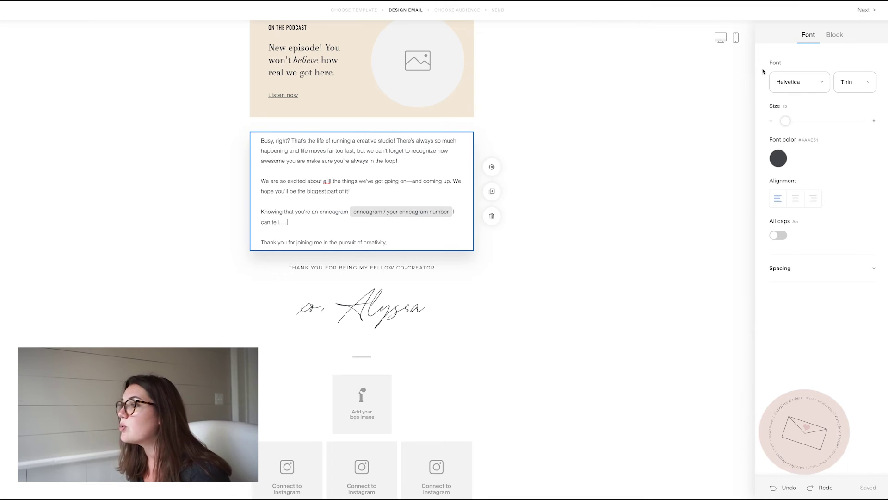
pyautogui.click(865, 10)
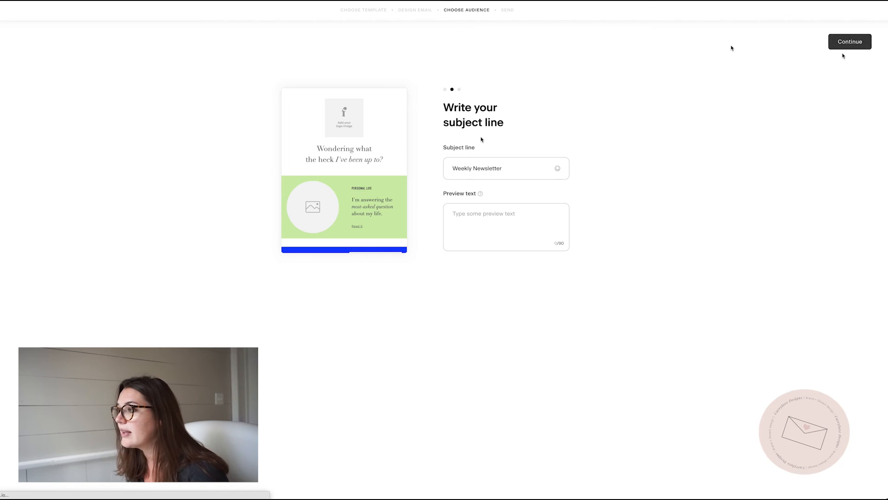
# Replace the subject with 'Open up if you…' text and an enneagram personalization tag
pyautogui.click(505, 168)
pyautogui.write('a')
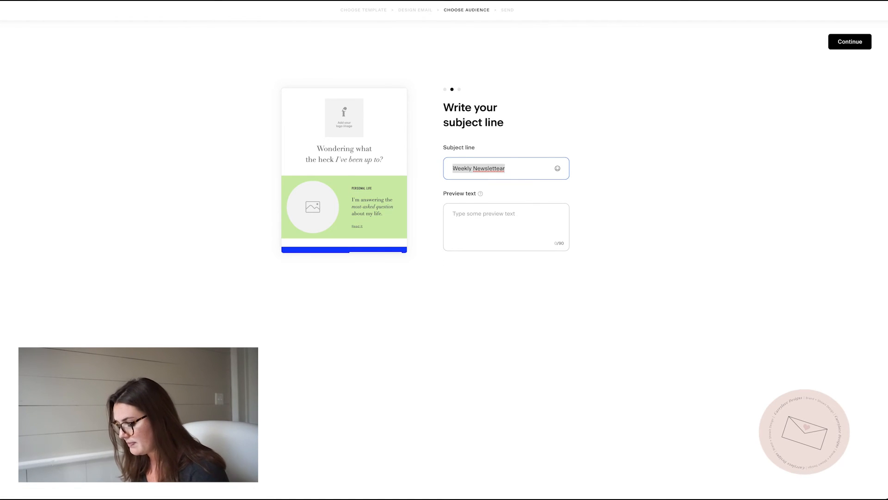
pyautogui.write('Open')
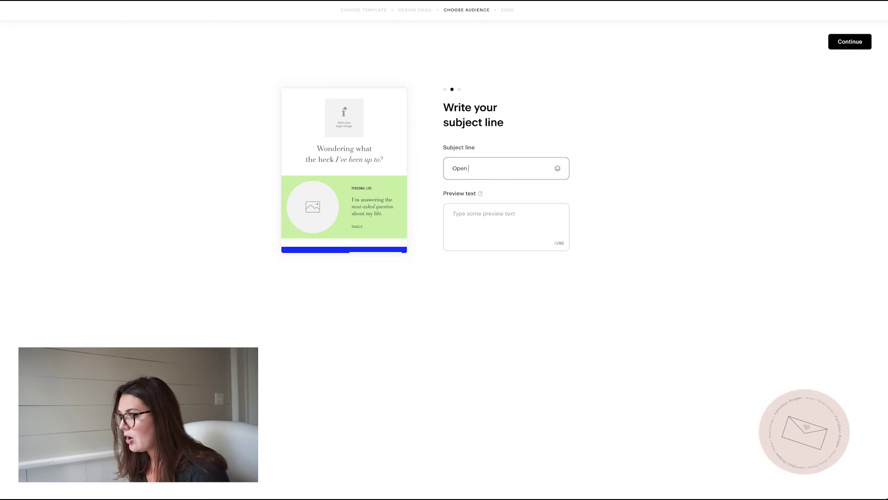
pyautogui.write("up if you're a")
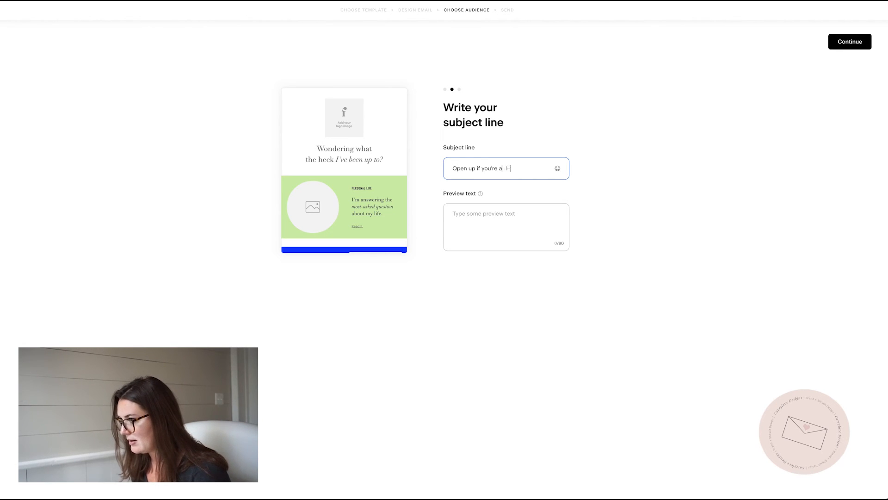
pyautogui.write('n enngagram @')
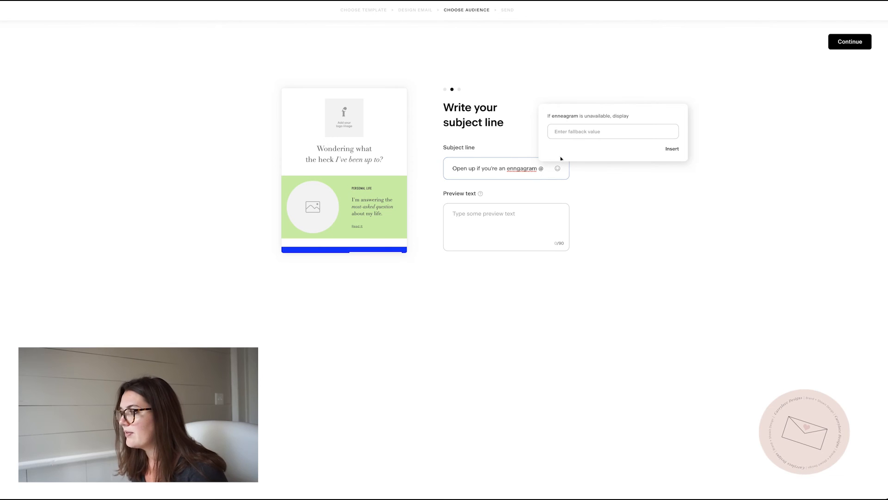
pyautogui.click(672, 149)
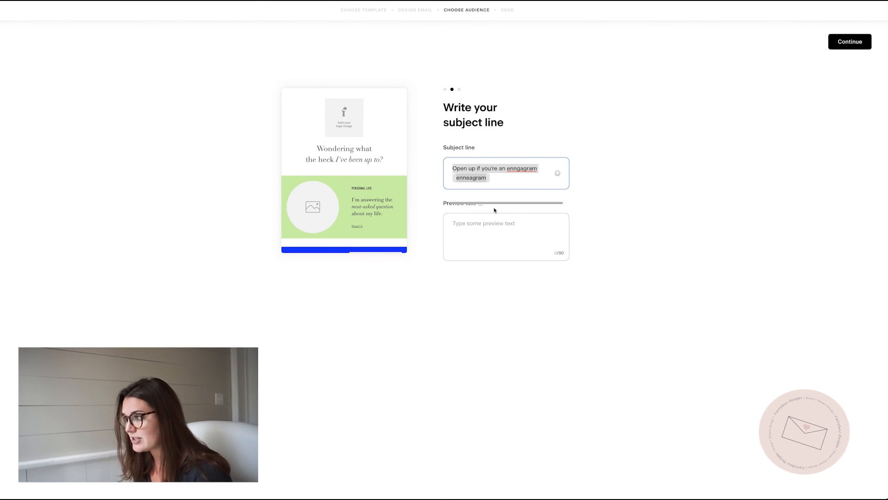
# Add a first-name tag to the subject with 'Friend' as the fallback
pyautogui.click(557, 173)
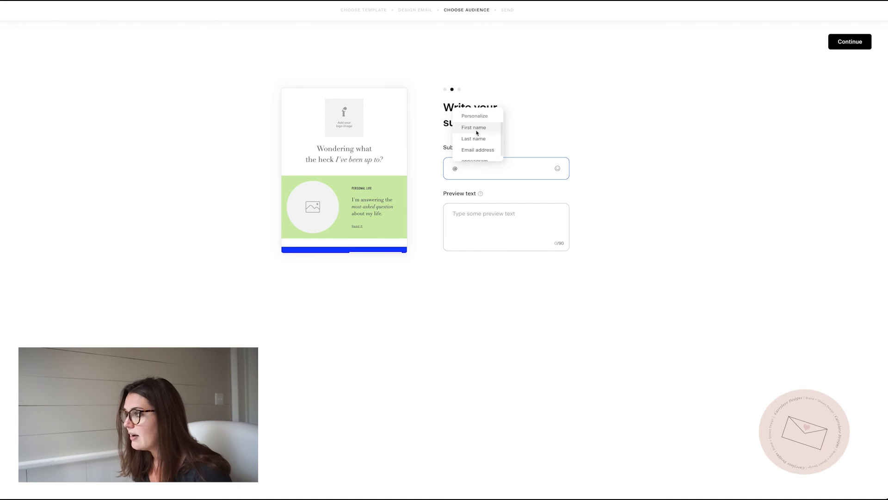
pyautogui.click(473, 127)
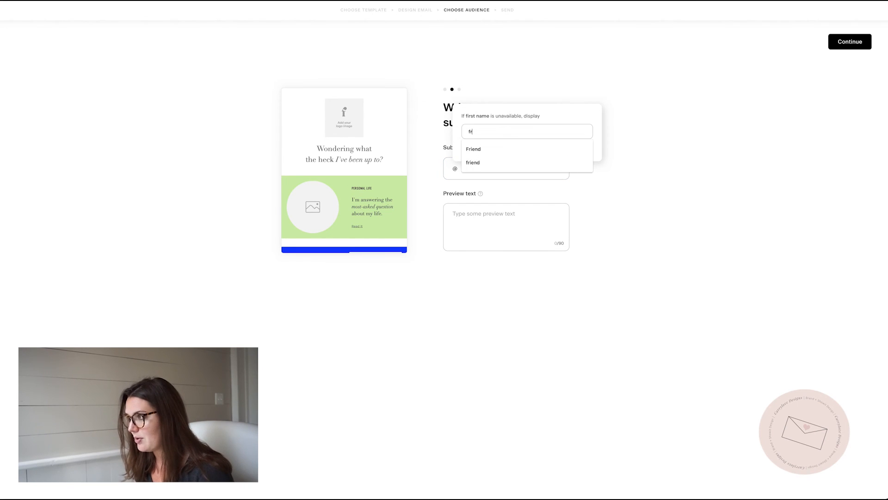
pyautogui.click(473, 149)
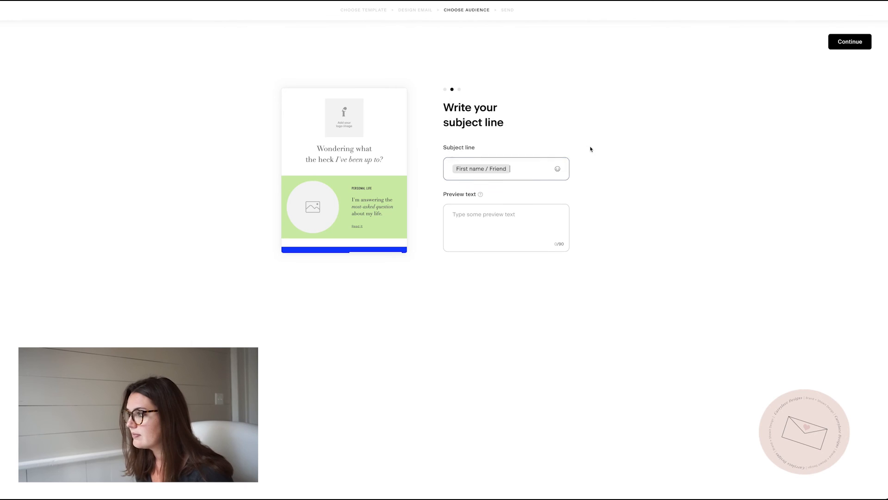